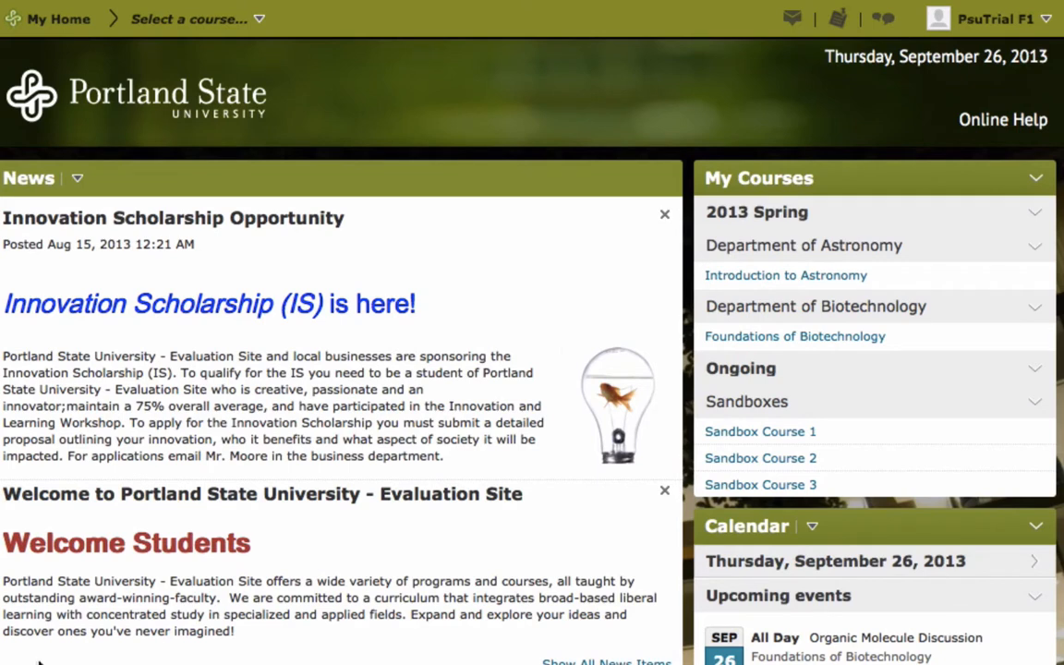
{"action": "mouse_move", "coordinate": [317, 40]}
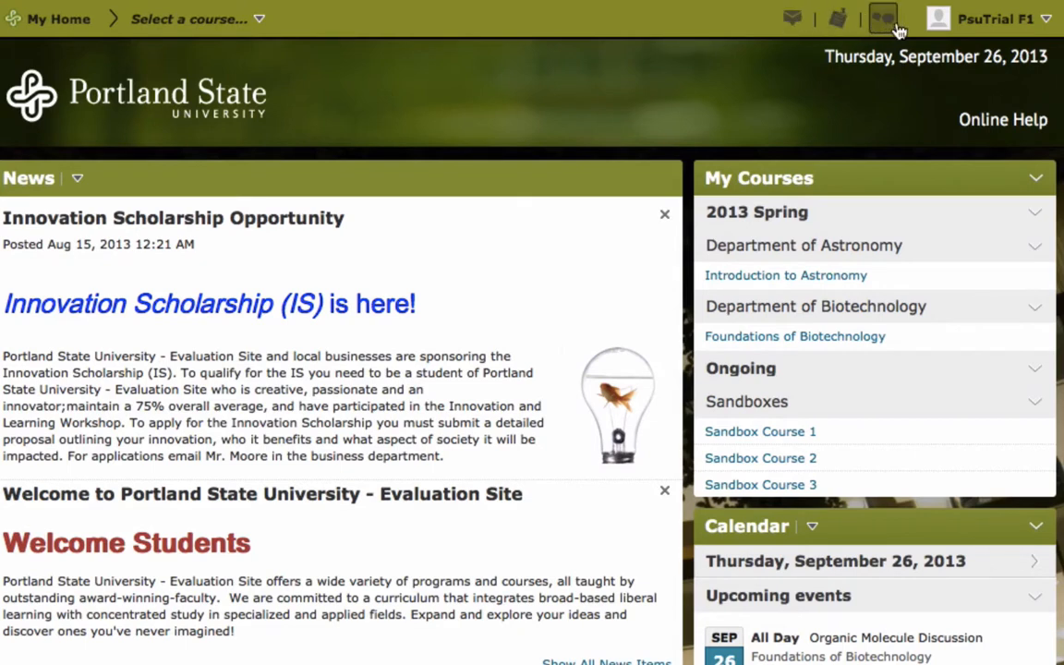
{"action": "mouse_move", "coordinate": [993, 19]}
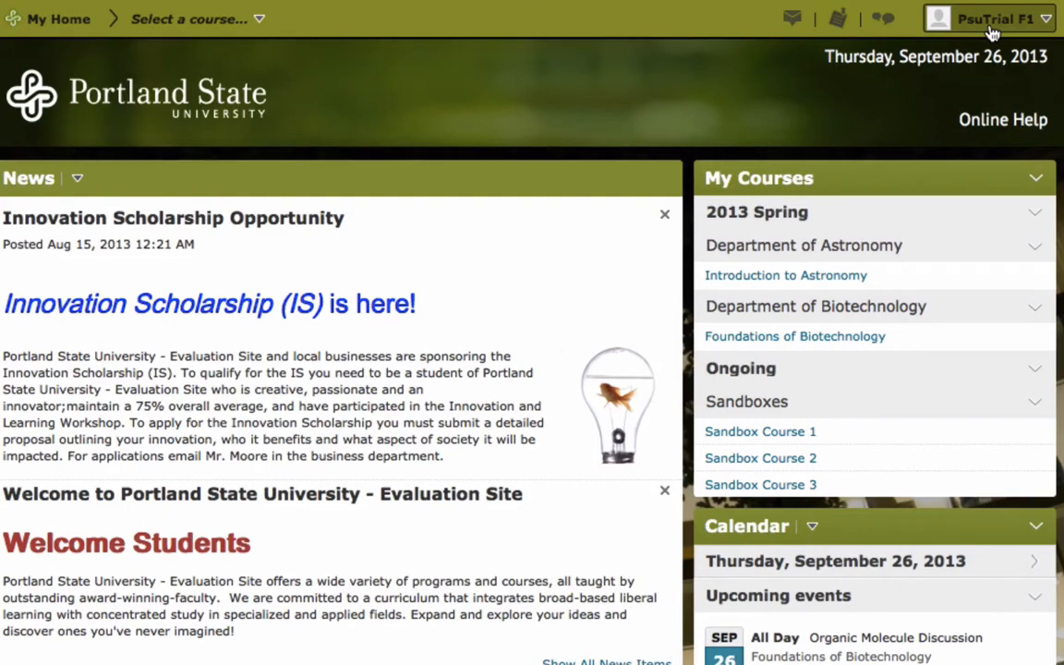
{"action": "mouse_move", "coordinate": [386, 33]}
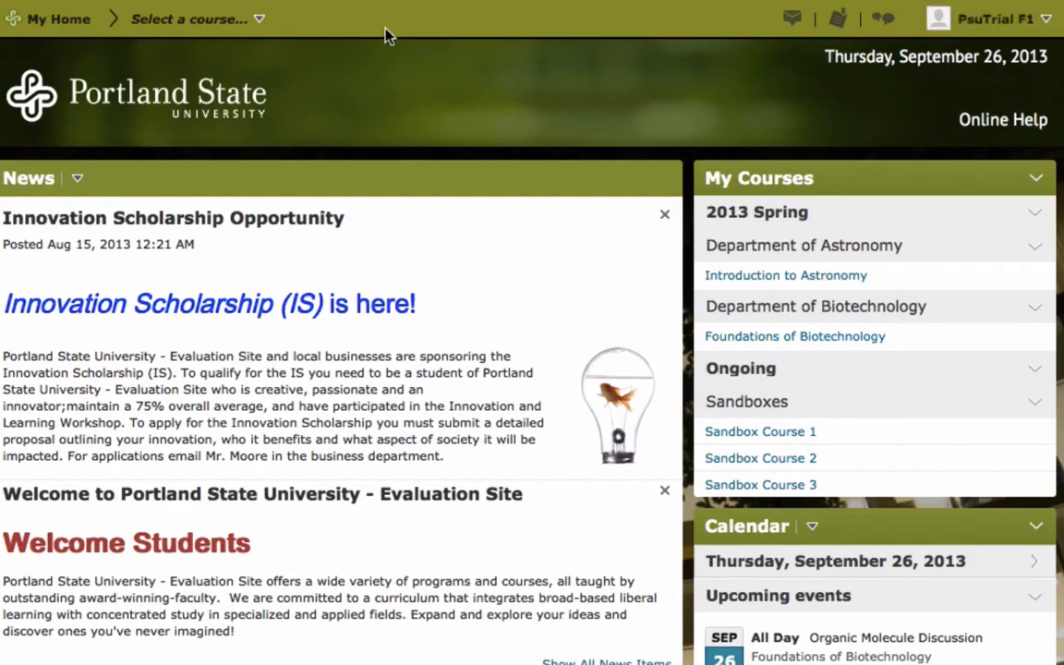
Pin Sandbox Course 1 in the course list, go to Sandbox Course 3, and reopen the list.
{"action": "left_click", "coordinate": [194, 18]}
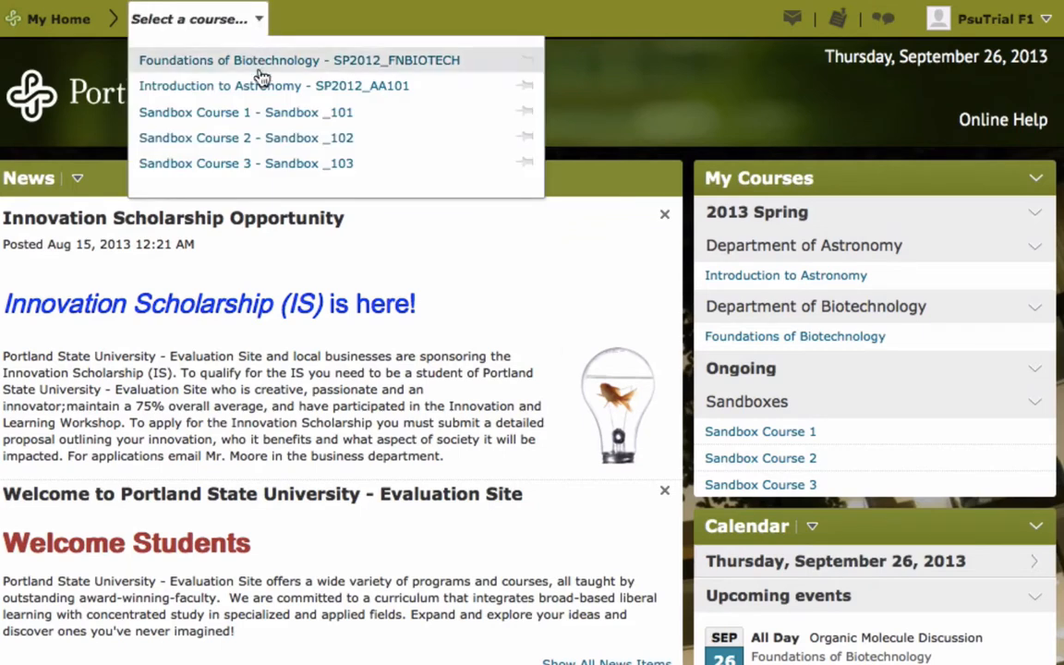
{"action": "mouse_move", "coordinate": [263, 112]}
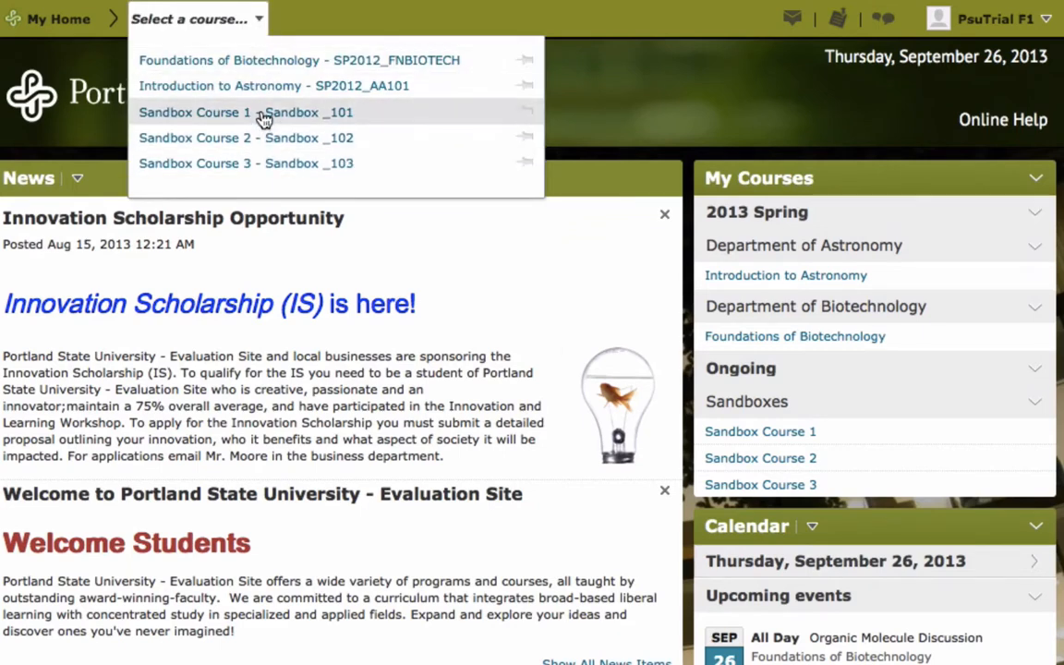
{"action": "mouse_move", "coordinate": [245, 112]}
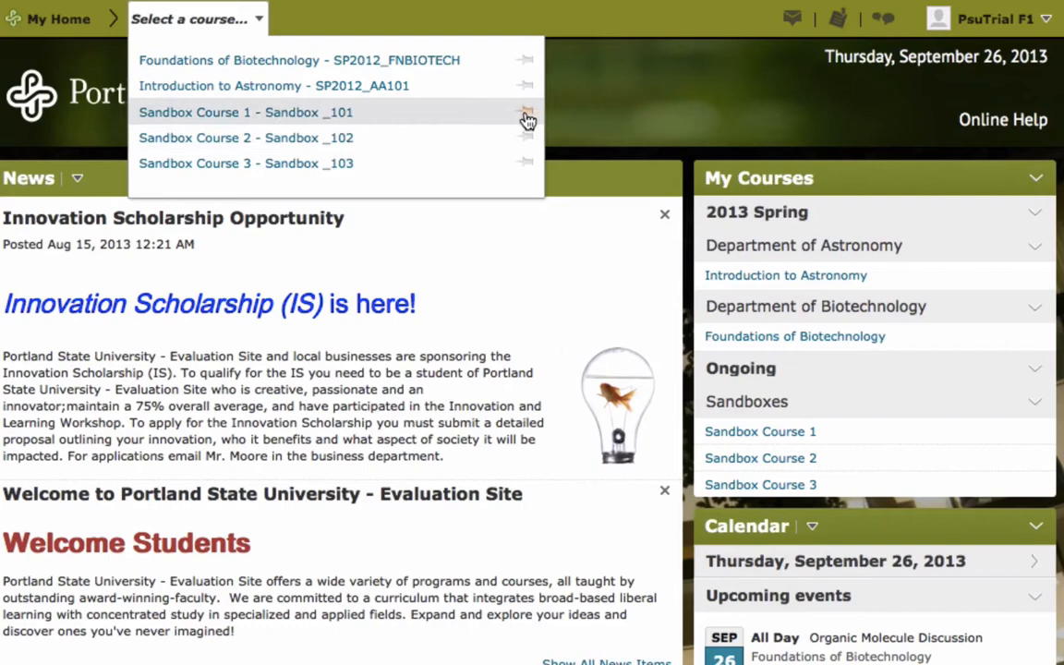
{"action": "mouse_move", "coordinate": [368, 163]}
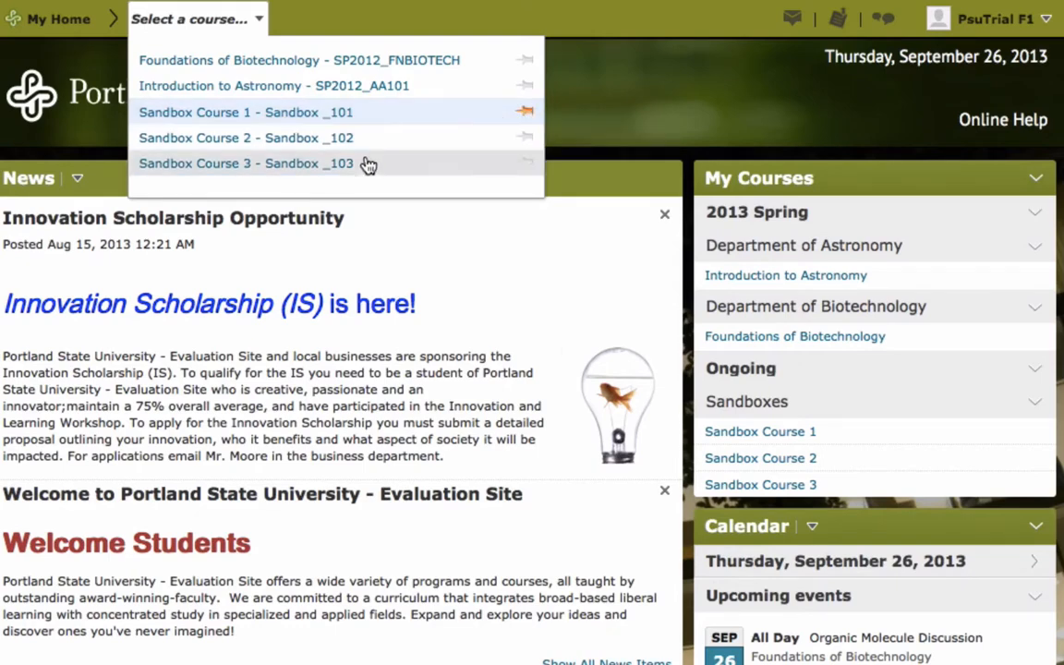
{"action": "left_click", "coordinate": [247, 164]}
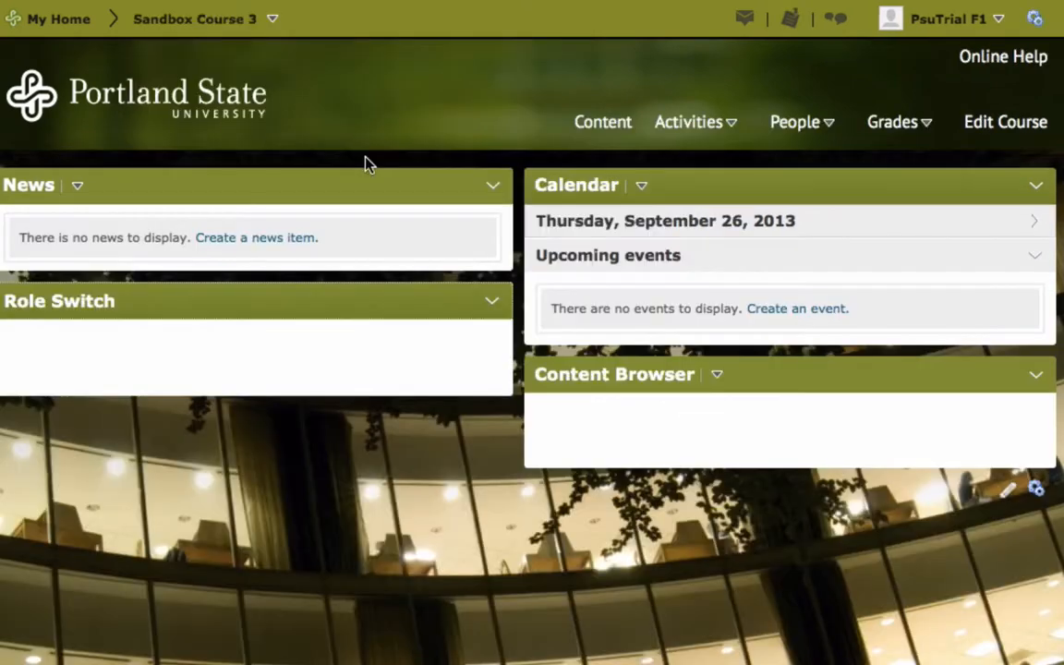
{"action": "left_click", "coordinate": [274, 18]}
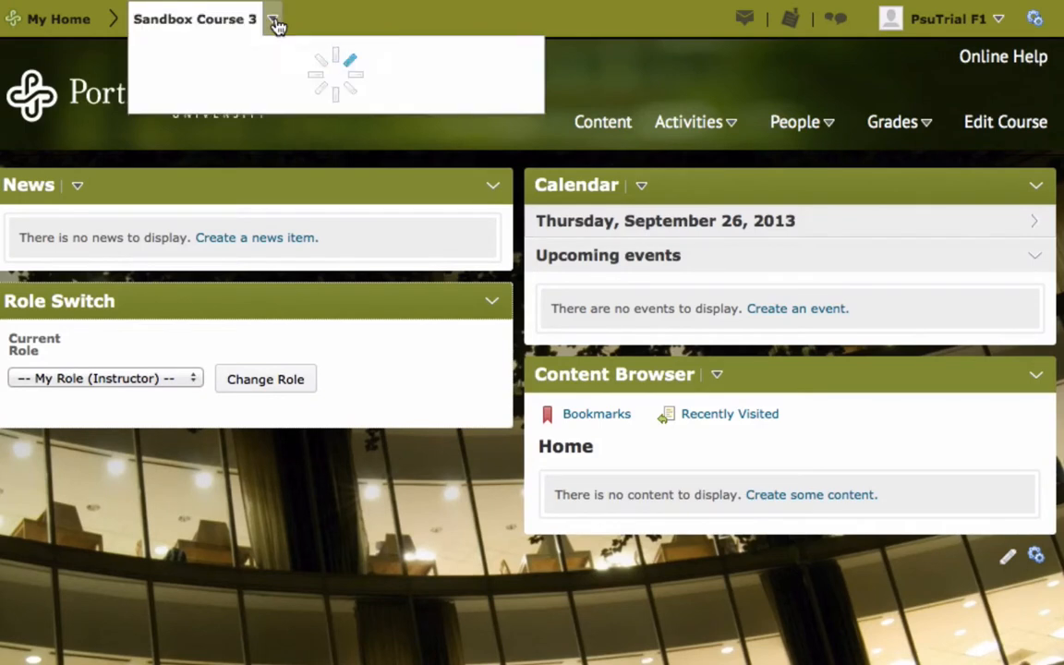
{"action": "left_click", "coordinate": [272, 18]}
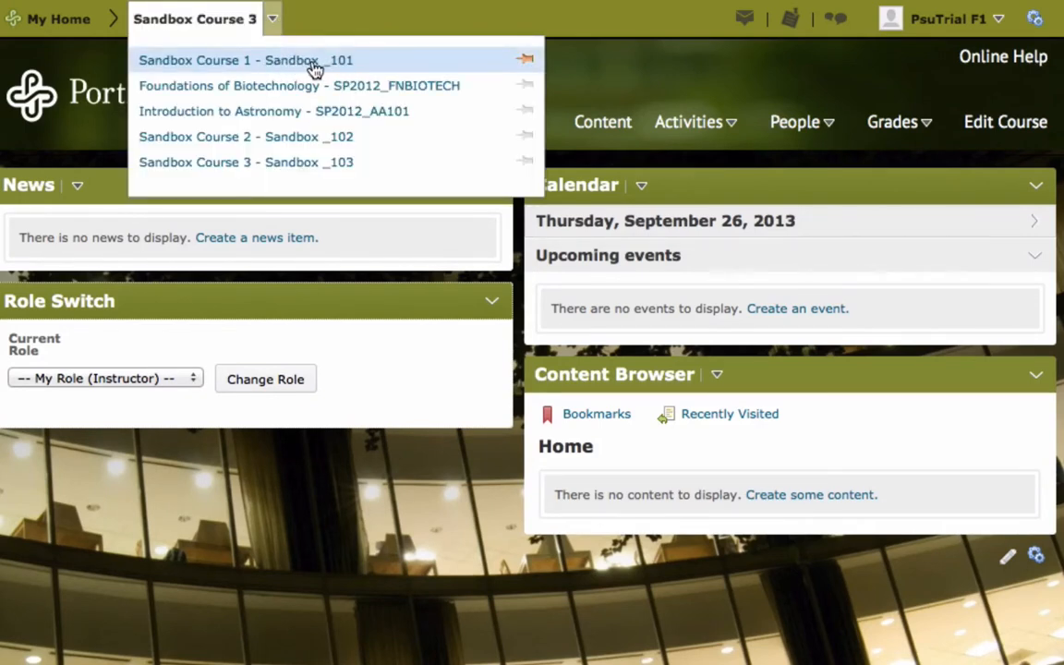
{"action": "mouse_move", "coordinate": [309, 66]}
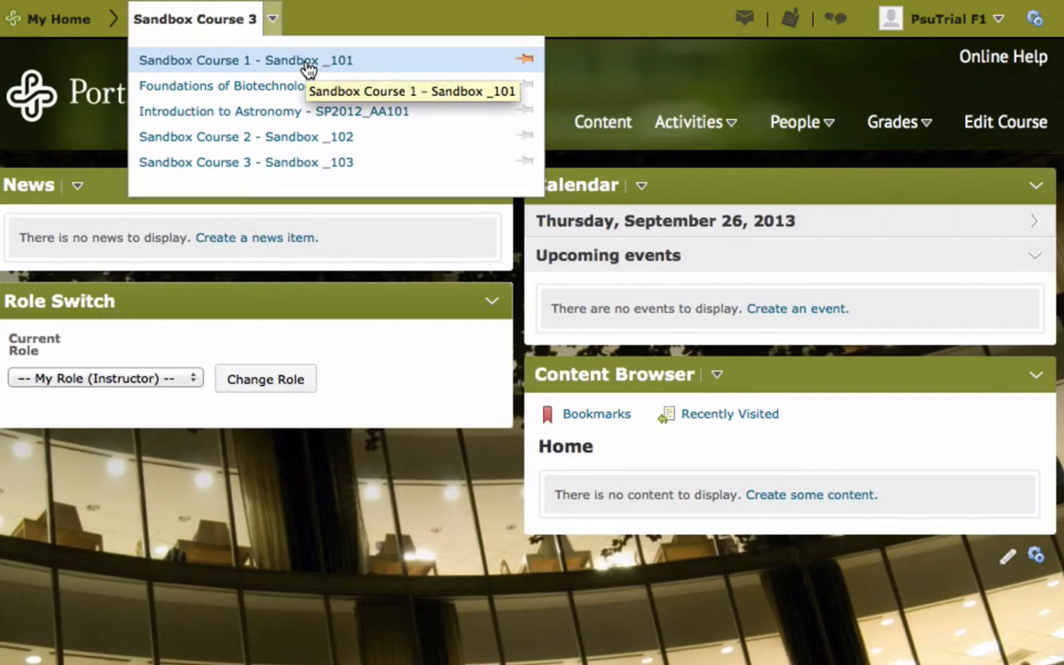
{"action": "mouse_move", "coordinate": [943, 19]}
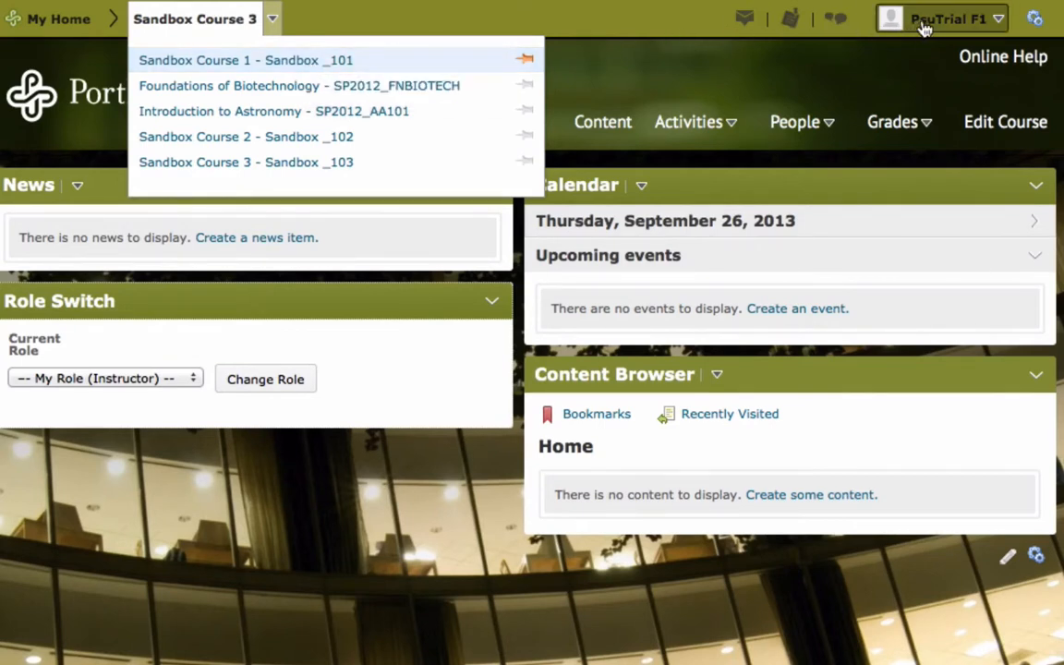
Enable Email notifications for dropbox folders due within two days, then return to My Home.
{"action": "left_click", "coordinate": [947, 18]}
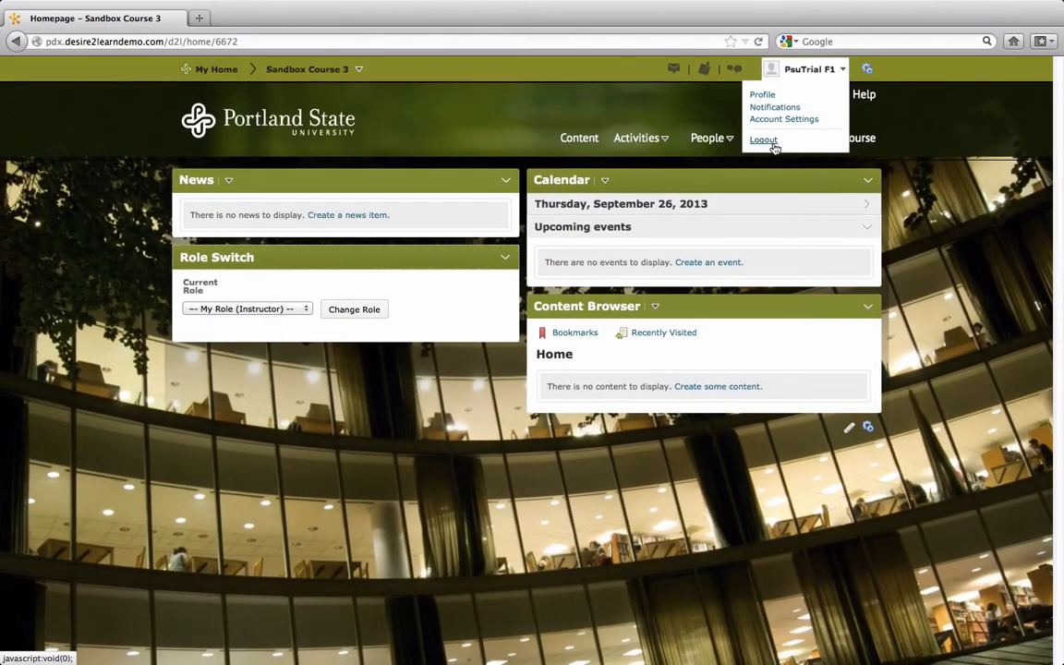
{"action": "left_click", "coordinate": [774, 107]}
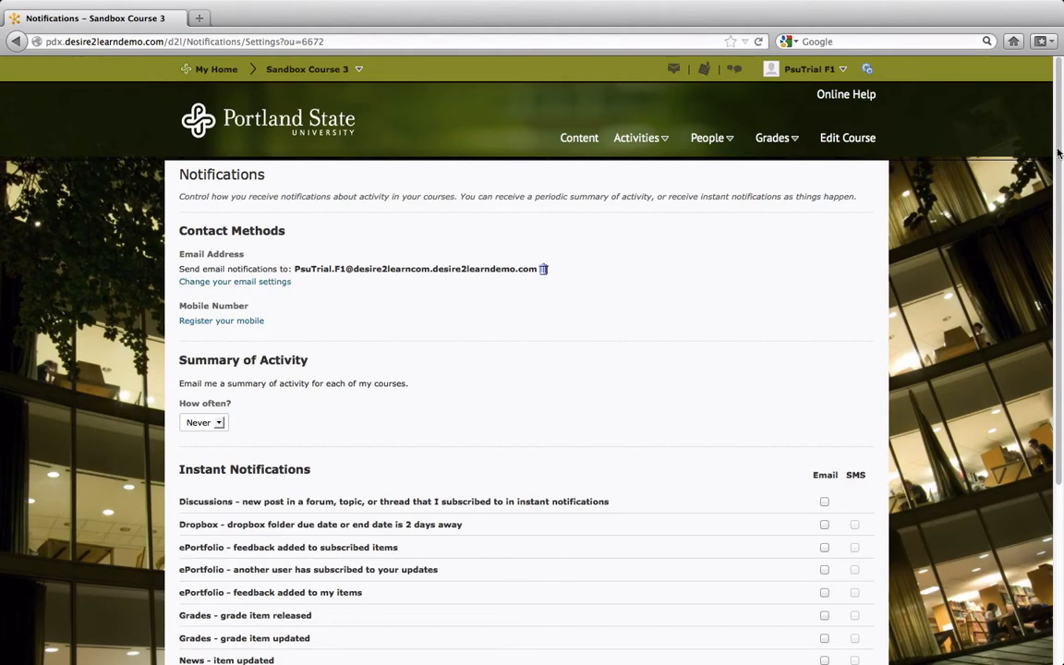
{"action": "scroll", "scroll_direction": "down", "scroll_amount": 3}
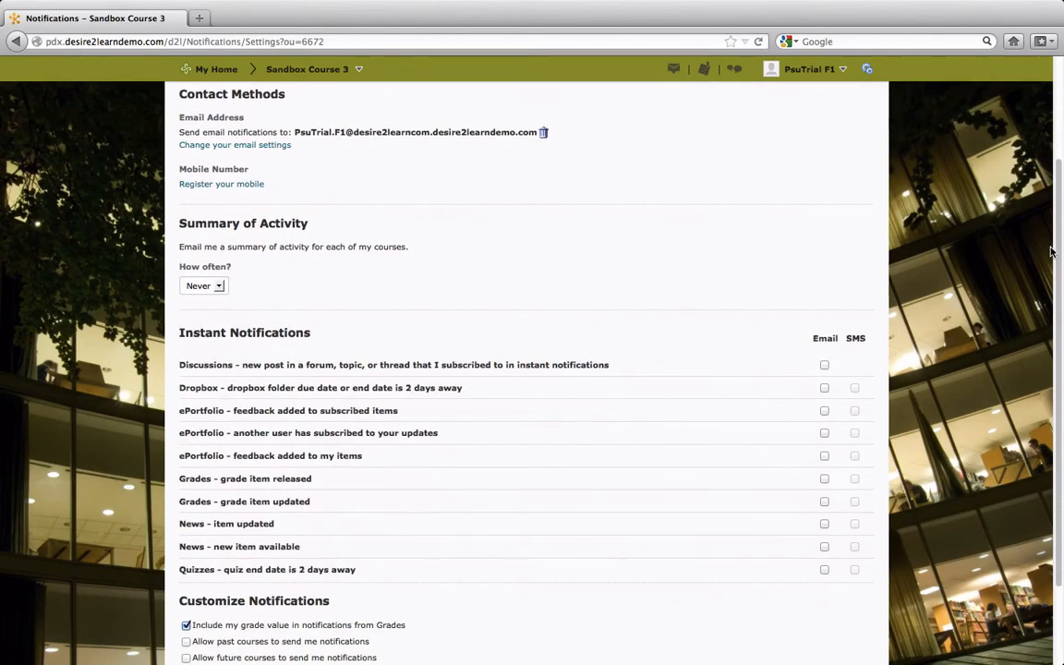
{"action": "mouse_move", "coordinate": [1006, 280]}
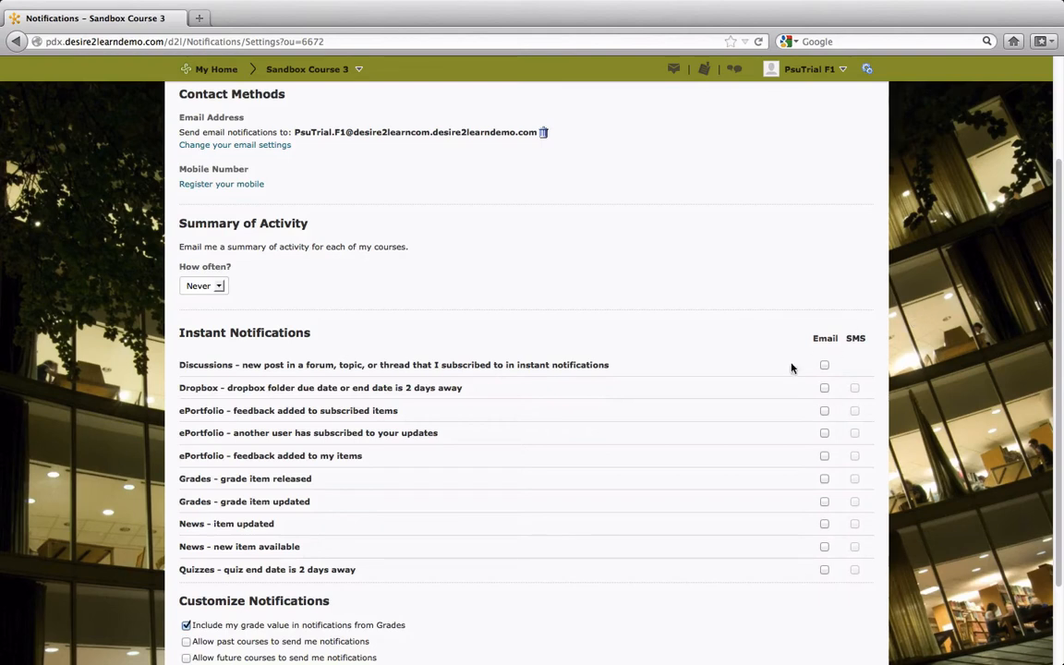
{"action": "mouse_move", "coordinate": [701, 403]}
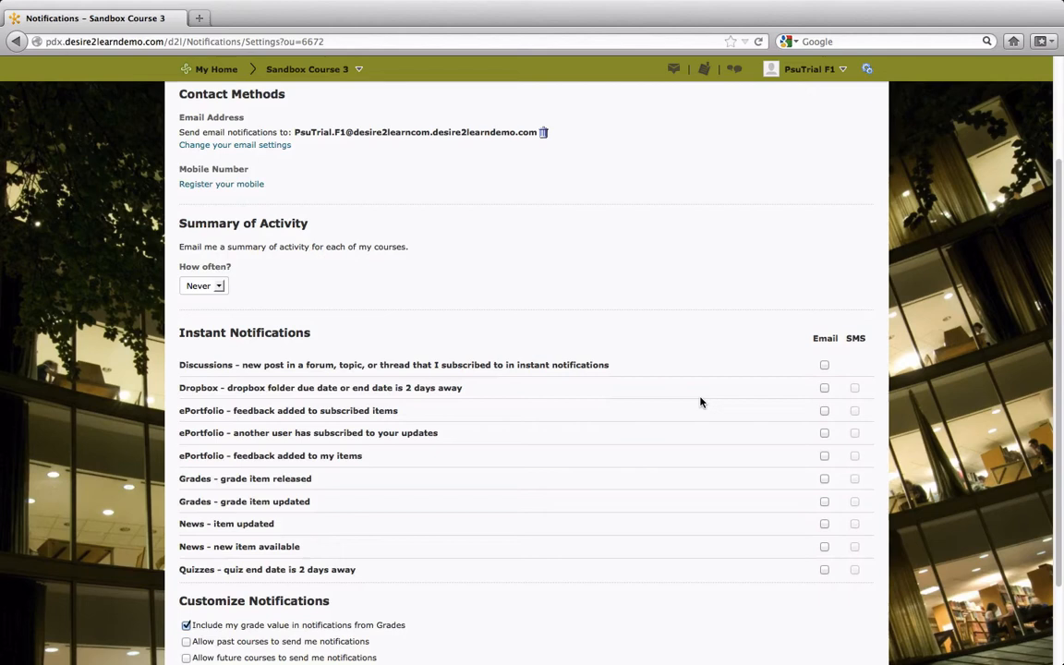
{"action": "mouse_move", "coordinate": [698, 403]}
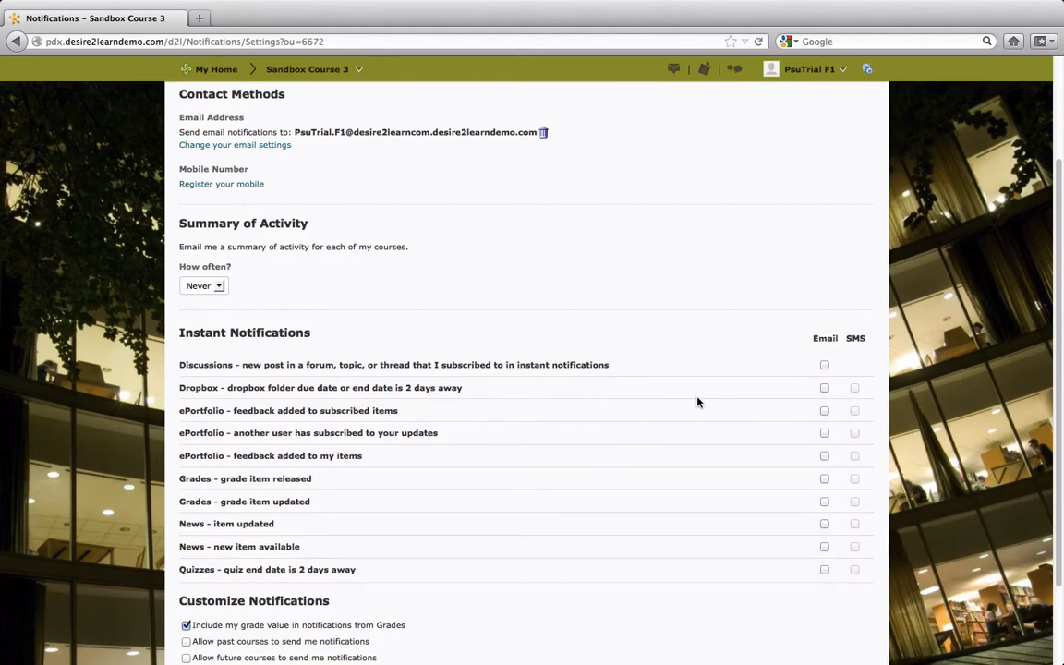
{"action": "left_click", "coordinate": [824, 388]}
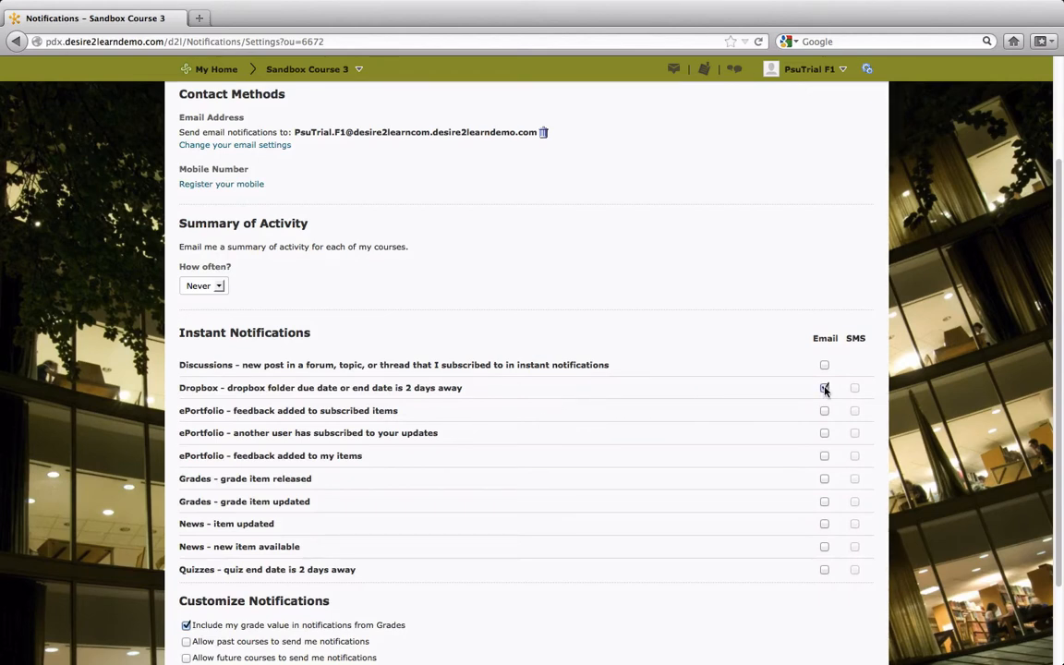
{"action": "left_click", "coordinate": [824, 388]}
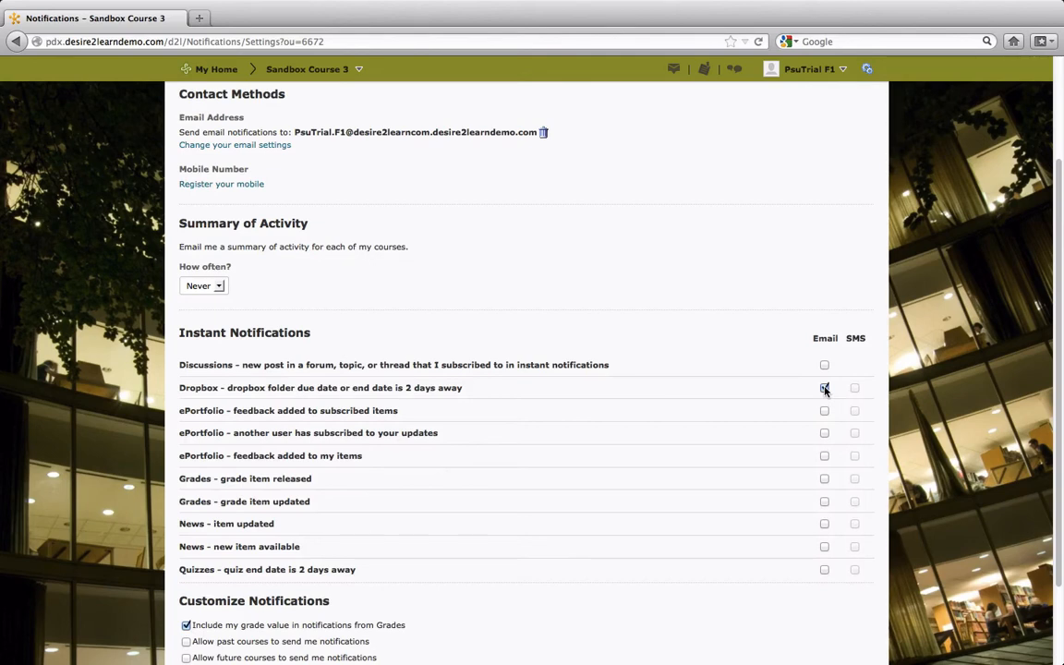
{"action": "left_click", "coordinate": [824, 387]}
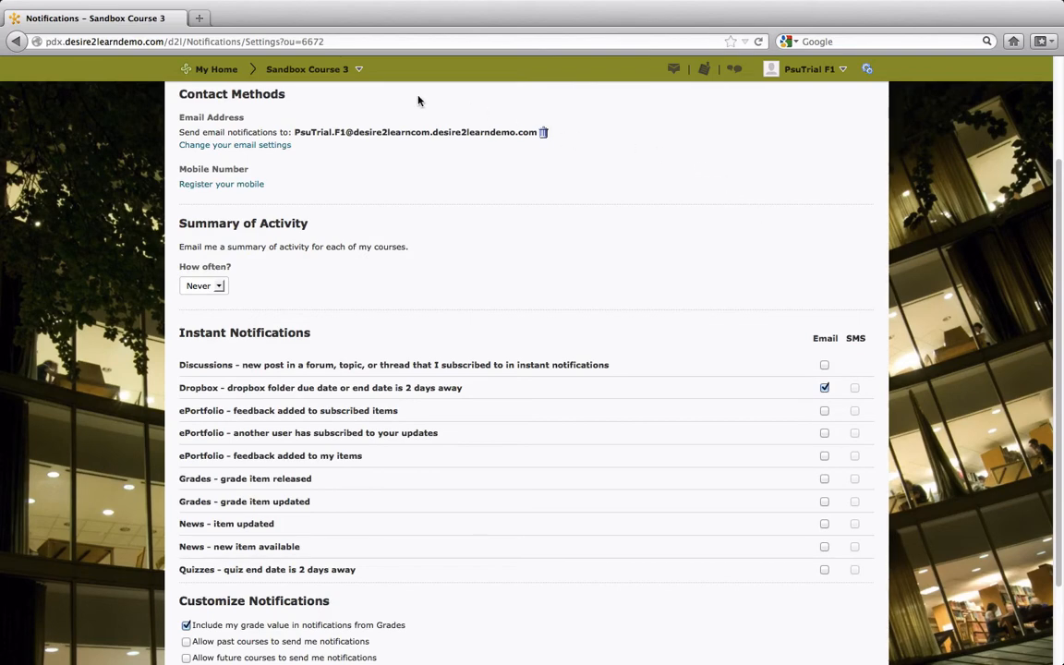
{"action": "left_click", "coordinate": [216, 69]}
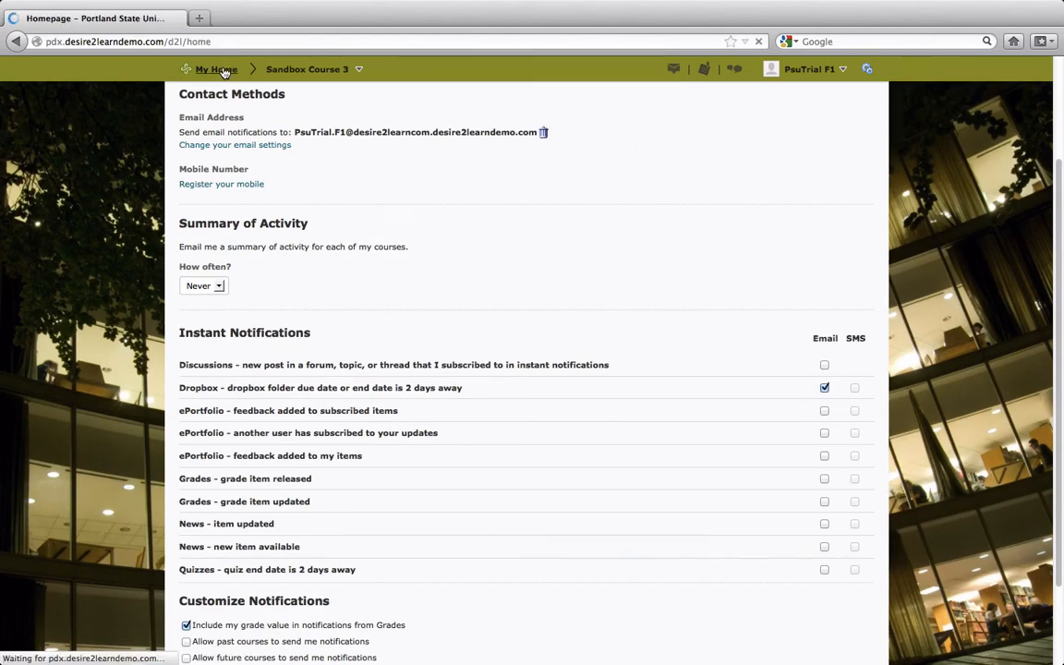
{"action": "left_click", "coordinate": [215, 69]}
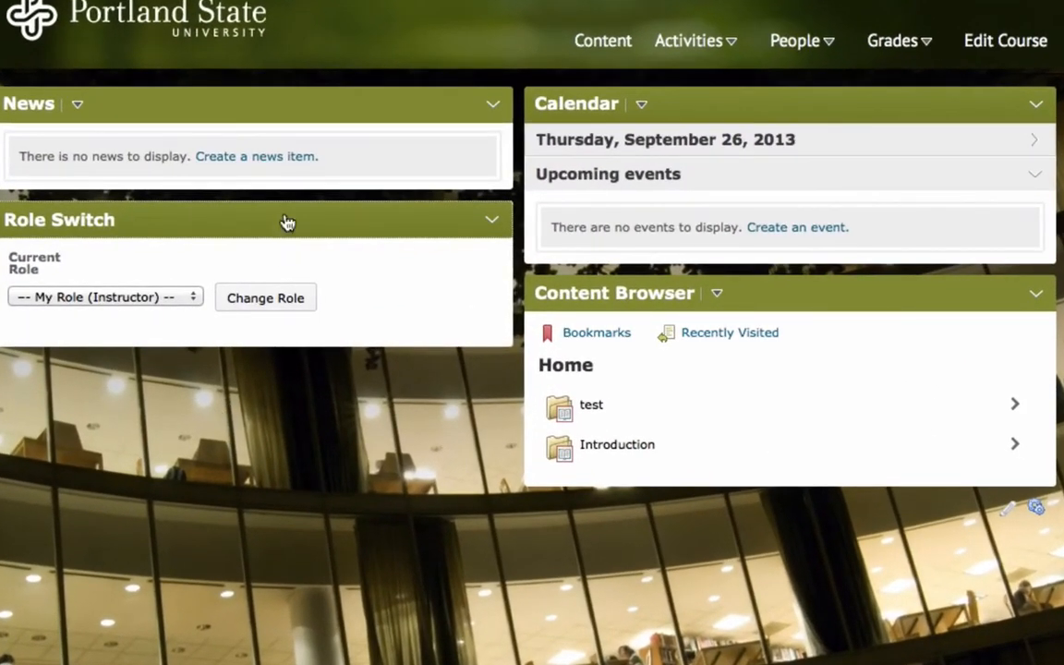
{"action": "mouse_move", "coordinate": [684, 208]}
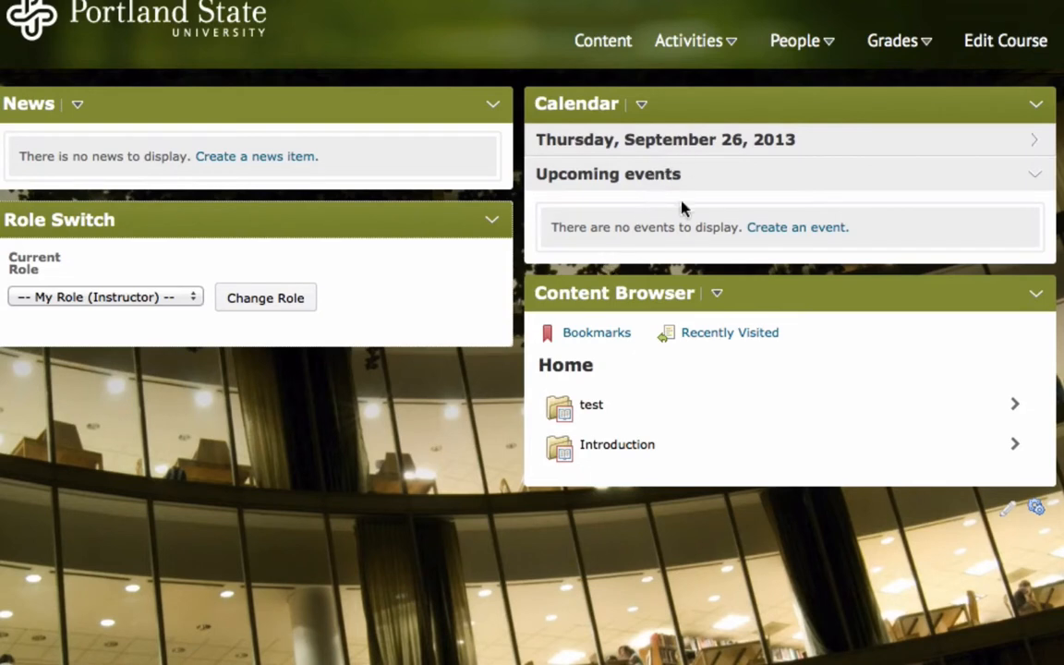
{"action": "mouse_move", "coordinate": [688, 222]}
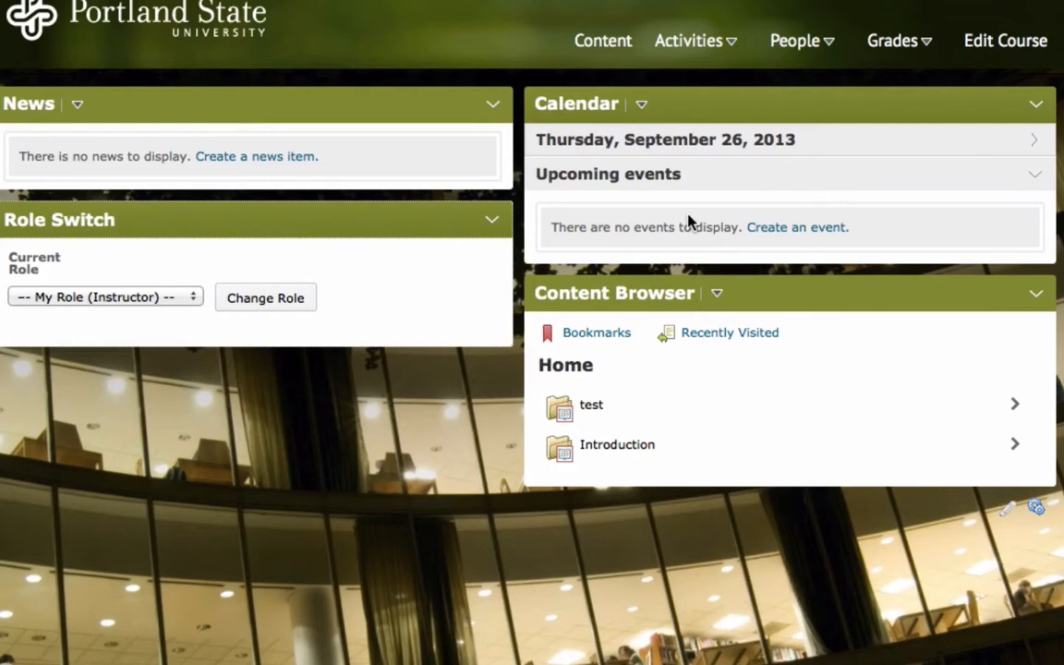
{"action": "mouse_move", "coordinate": [688, 170]}
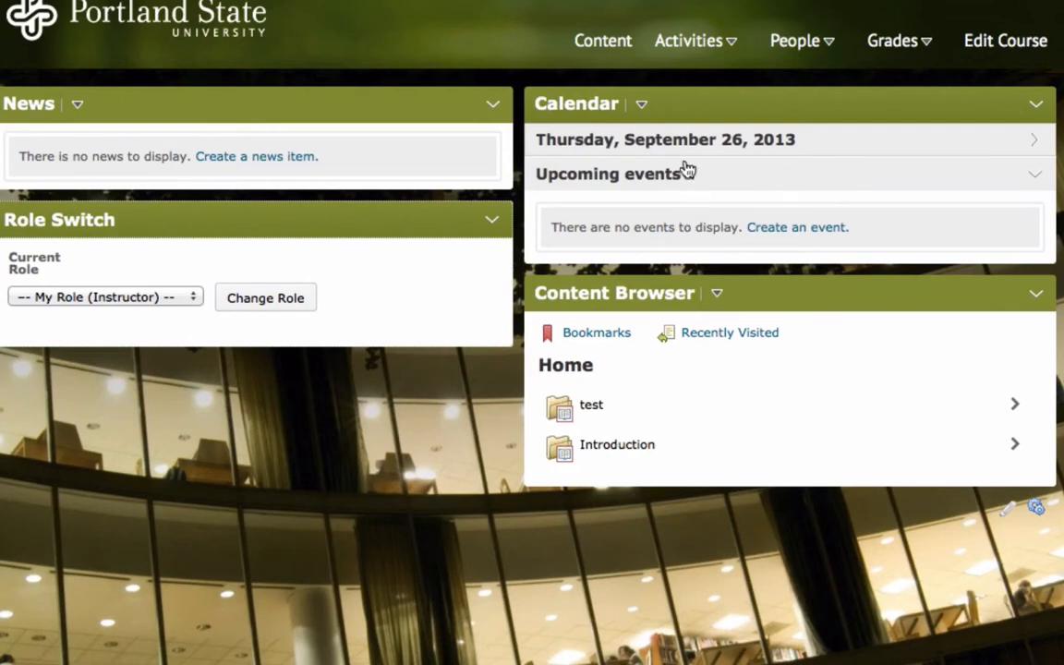
{"action": "mouse_move", "coordinate": [695, 40]}
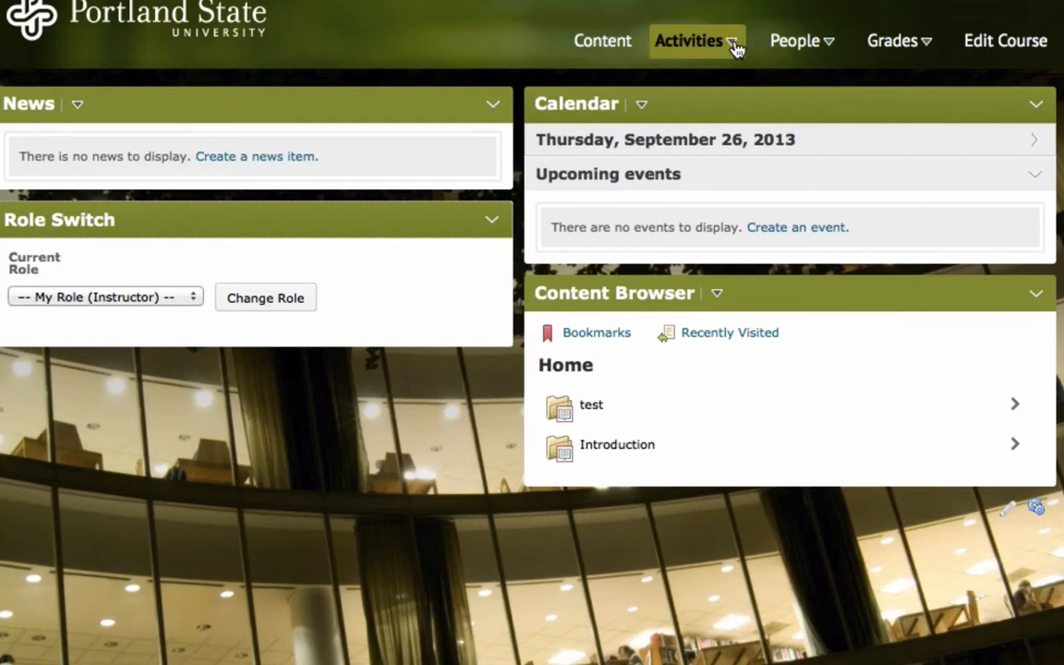
{"action": "left_click", "coordinate": [690, 41]}
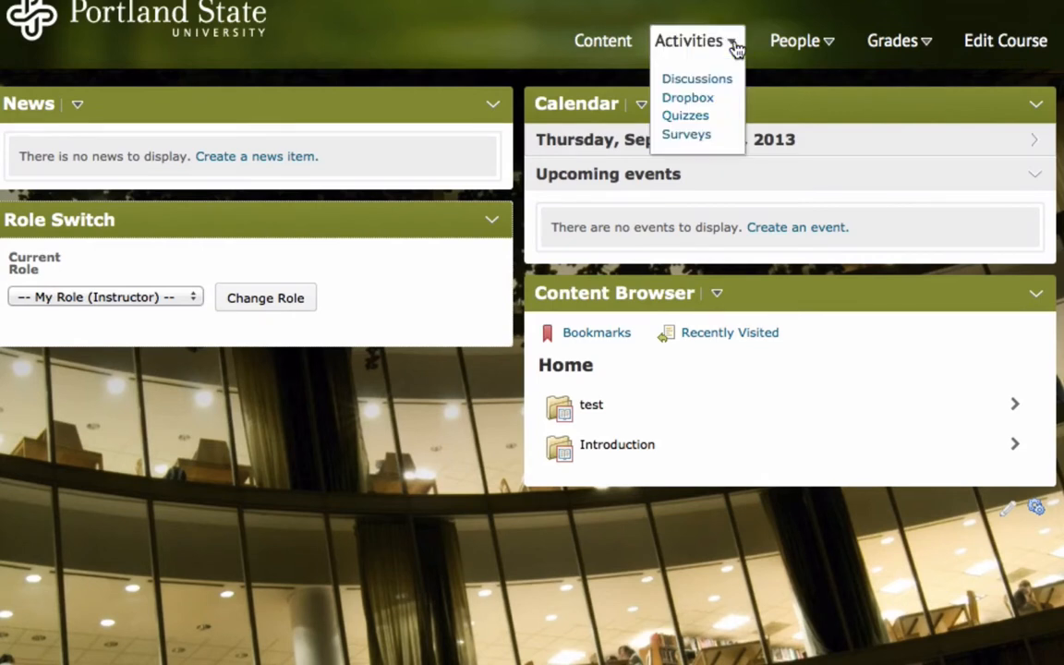
{"action": "left_click", "coordinate": [794, 40]}
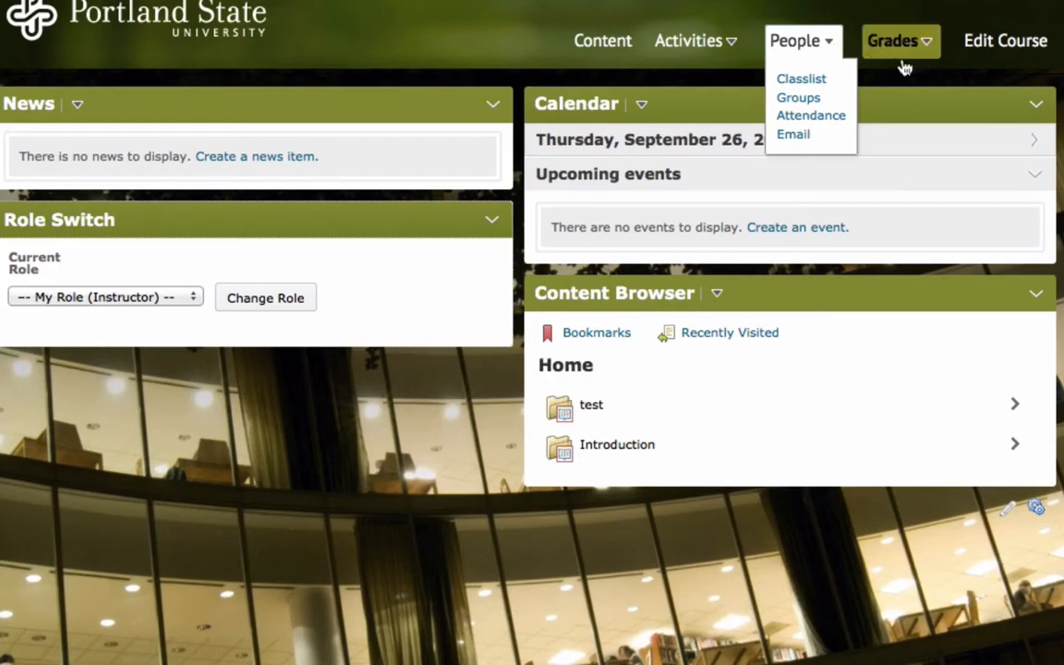
{"action": "left_click", "coordinate": [894, 41]}
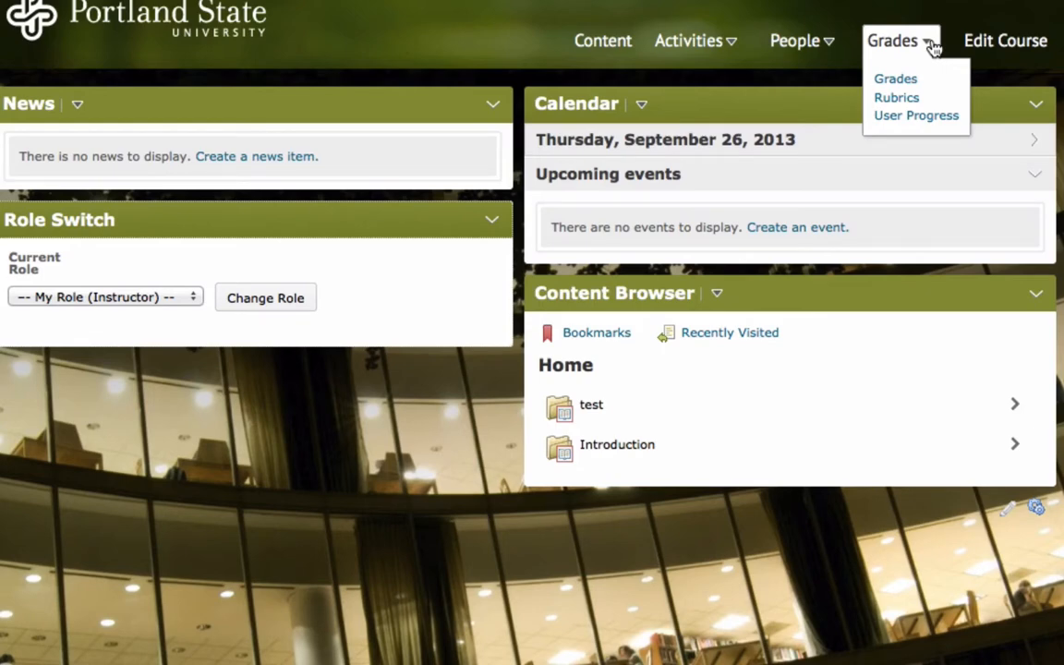
{"action": "left_click", "coordinate": [892, 41]}
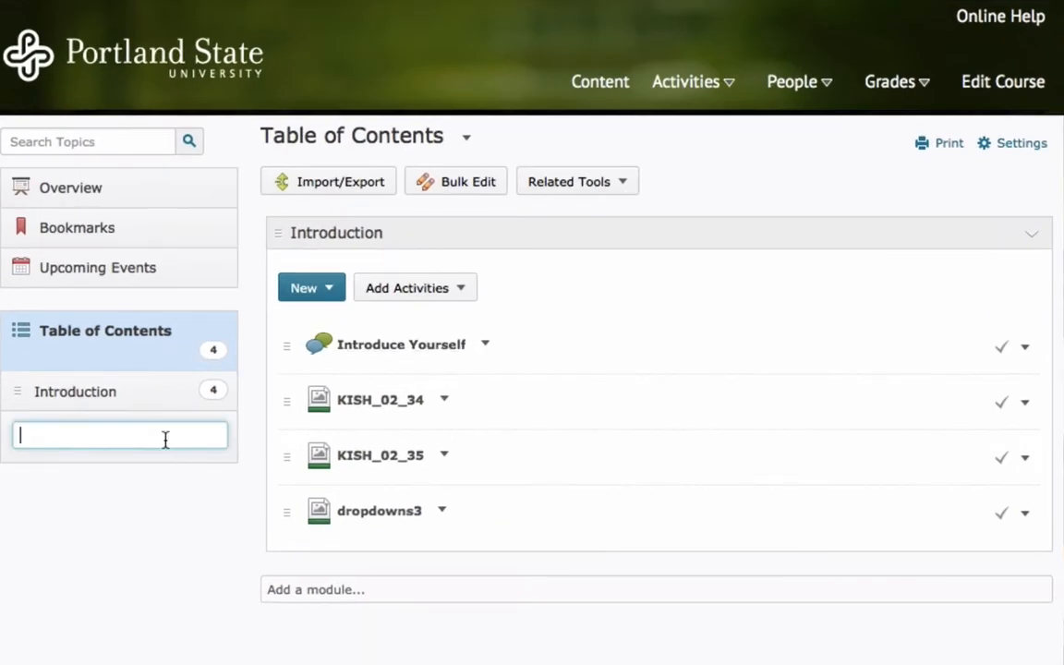
Add a 'Week 1' module and drop jd.jpg into it as an image topic.
{"action": "type", "text": "Week 1"}
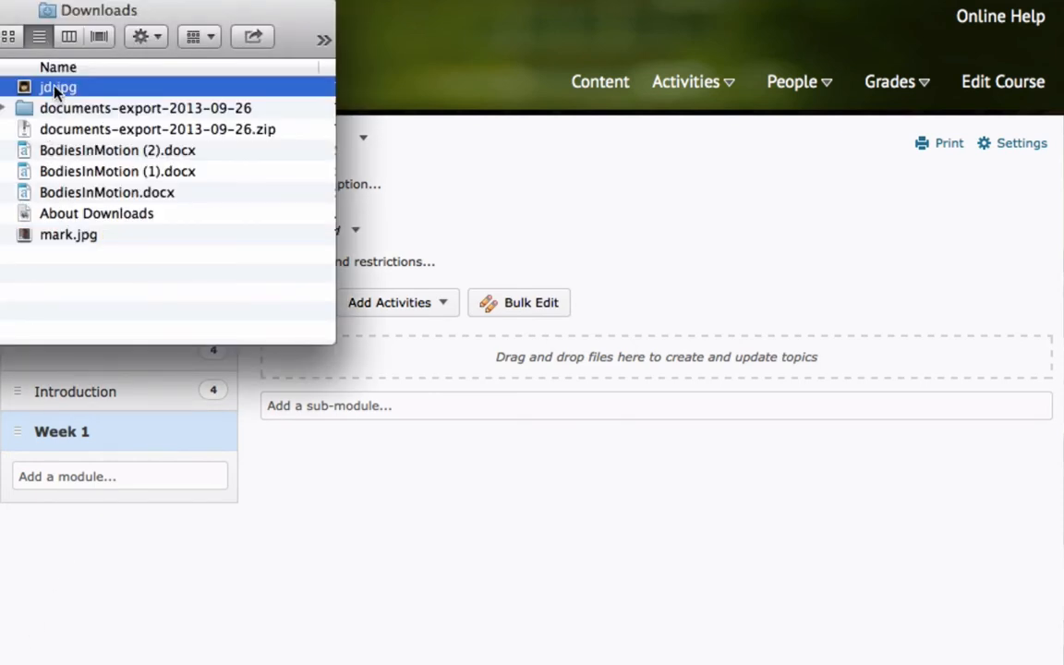
{"action": "left_click_drag", "start_coordinate": [57, 87], "coordinate": [452, 367]}
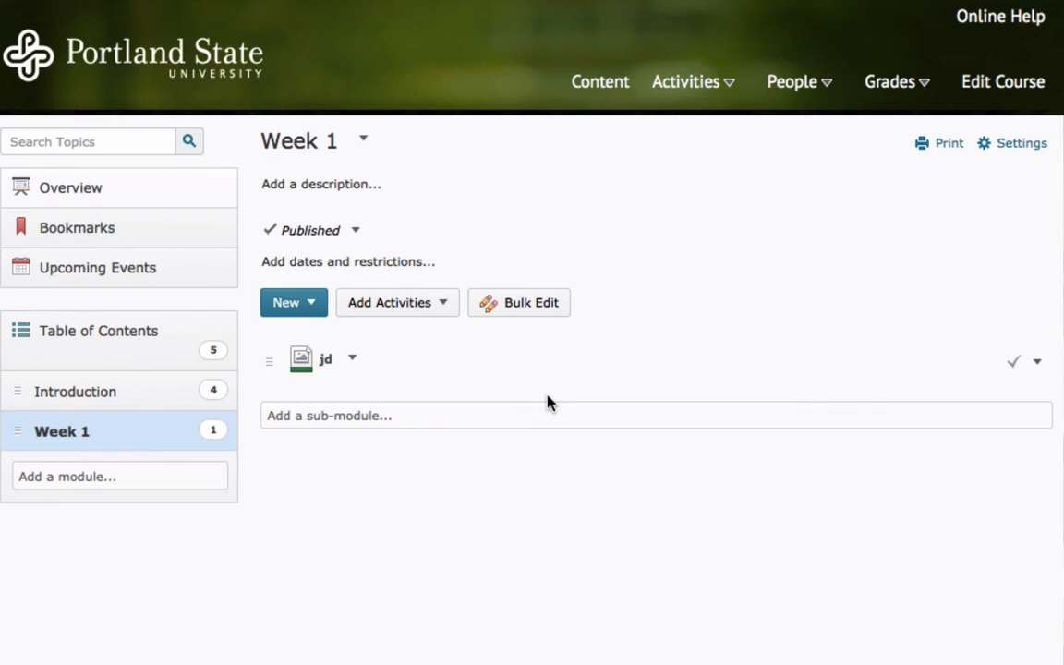
Create a new 'Week 1 Discussions' forum and insert it into the Week 1 module.
{"action": "left_click", "coordinate": [397, 302]}
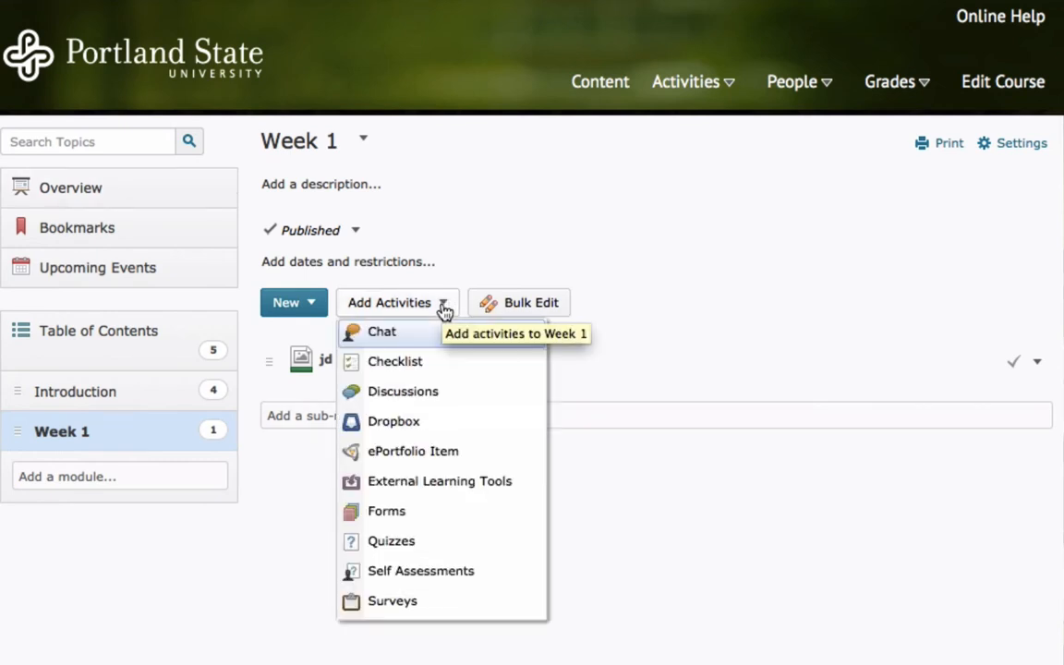
{"action": "left_click", "coordinate": [381, 331]}
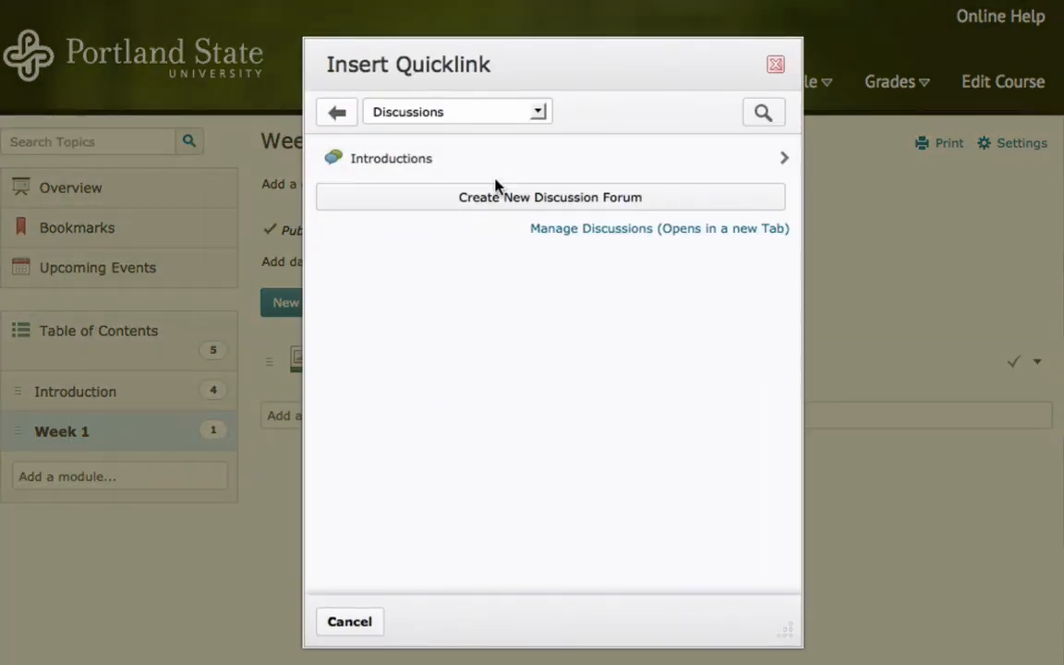
{"action": "left_click", "coordinate": [550, 197]}
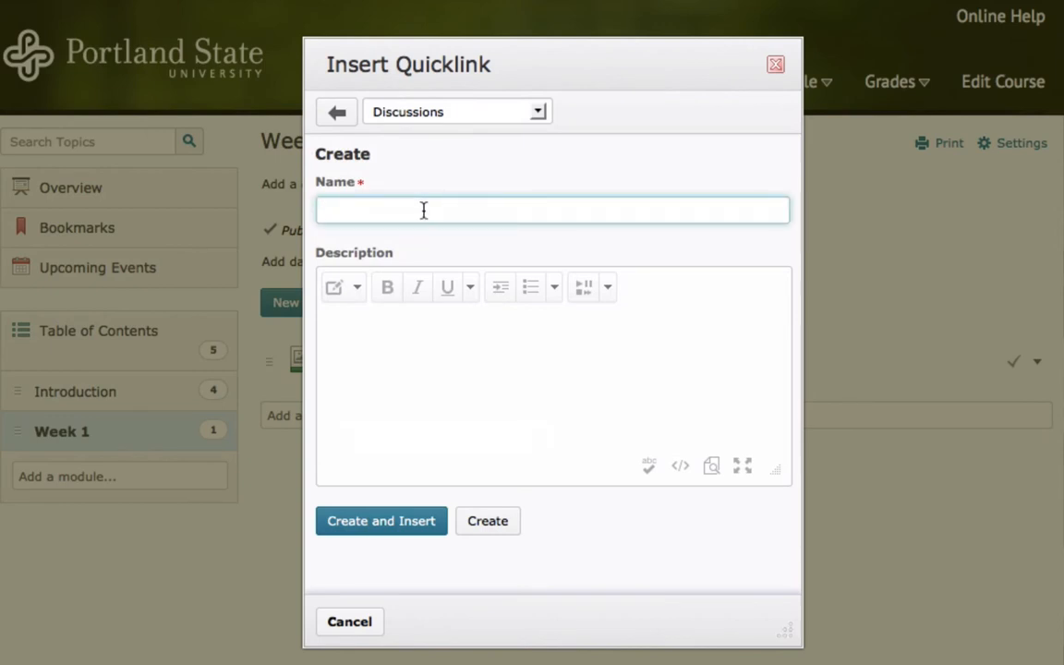
{"action": "type", "text": "Week 1 Discussions"}
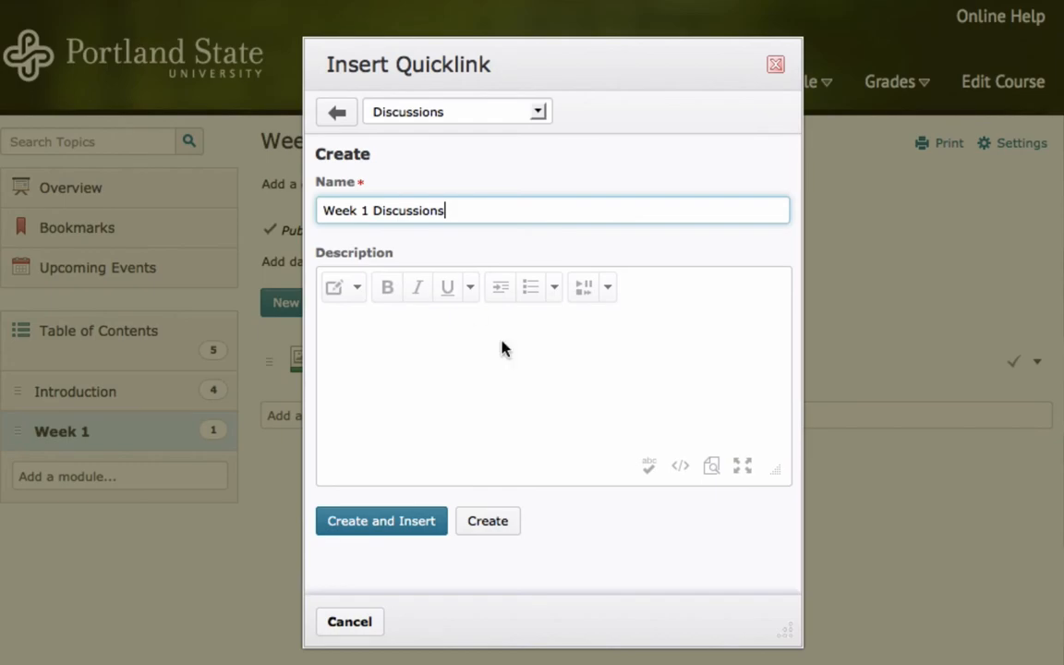
{"action": "left_click", "coordinate": [381, 520]}
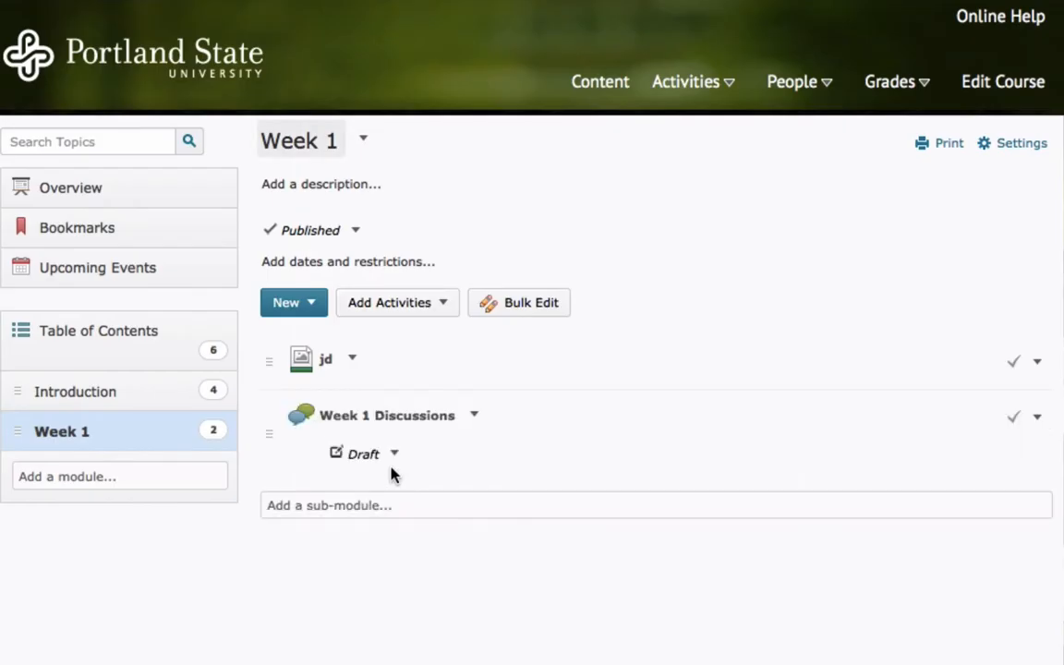
{"action": "mouse_move", "coordinate": [365, 453]}
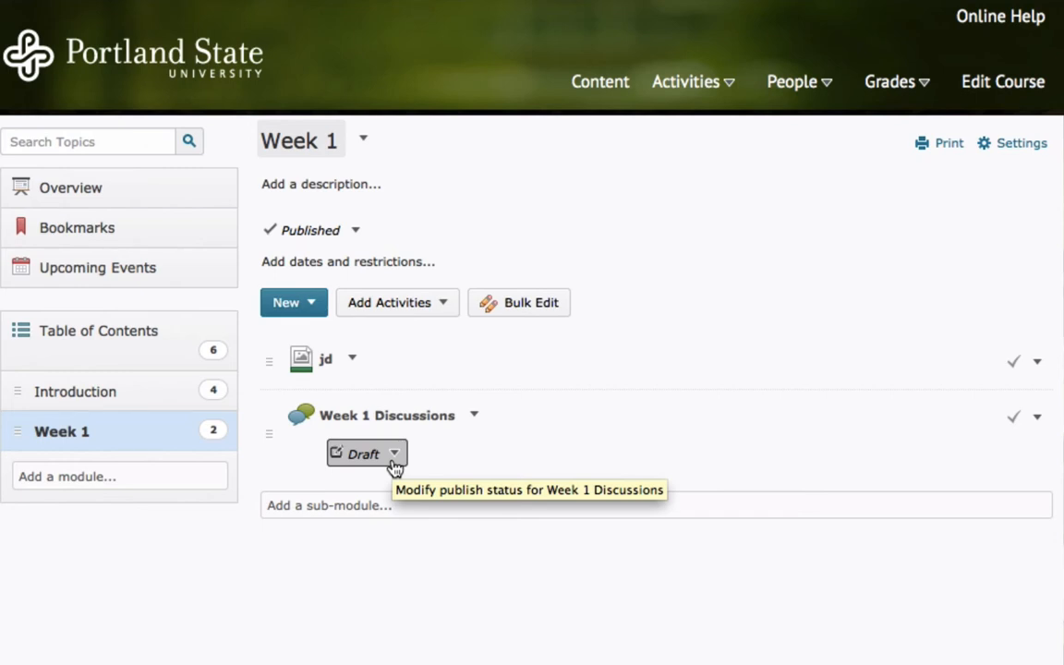
{"action": "mouse_move", "coordinate": [428, 319]}
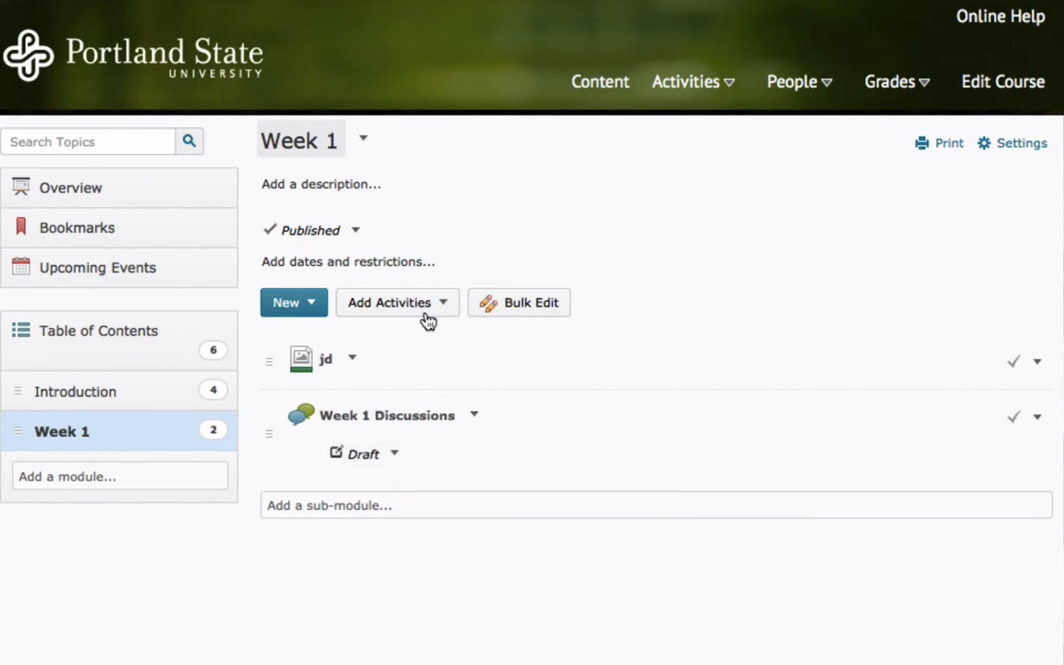
{"action": "left_click", "coordinate": [398, 303]}
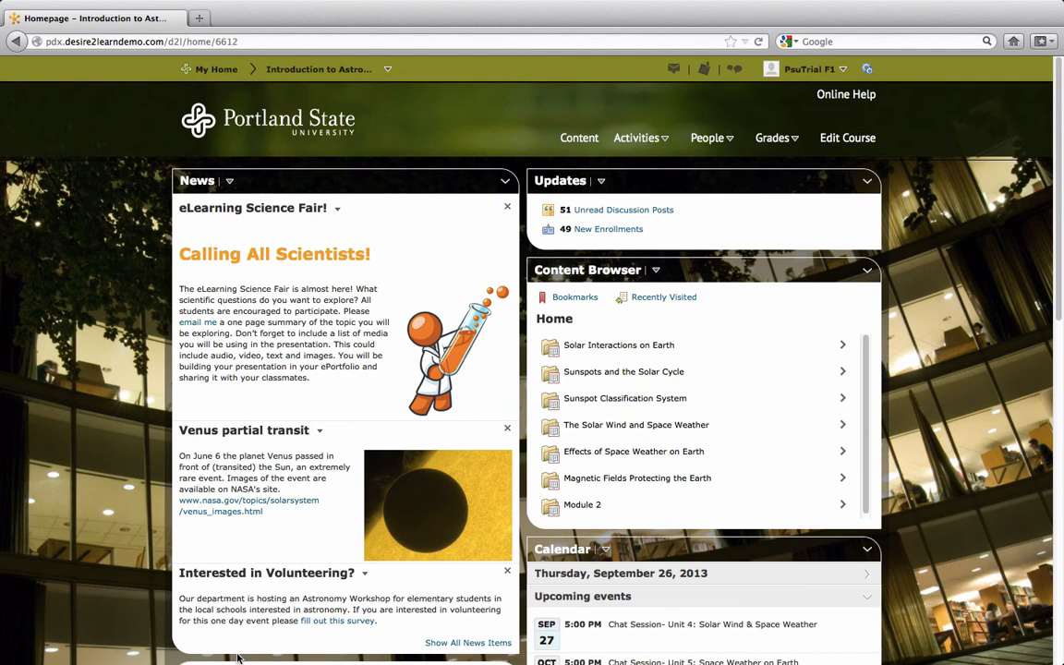
{"action": "mouse_move", "coordinate": [502, 509]}
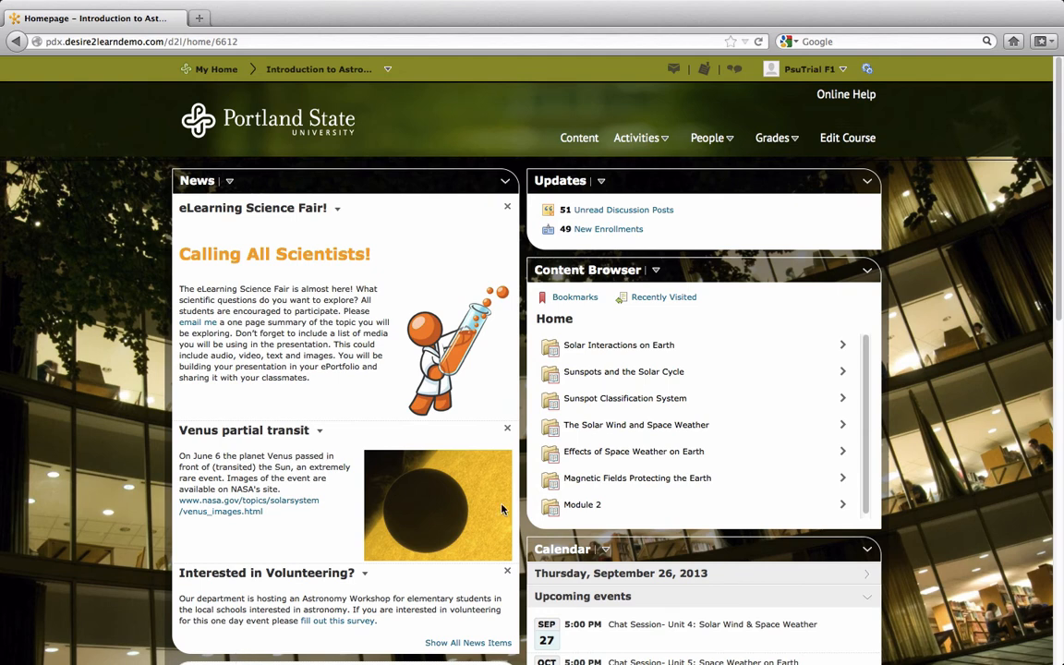
{"action": "left_click", "coordinate": [774, 138]}
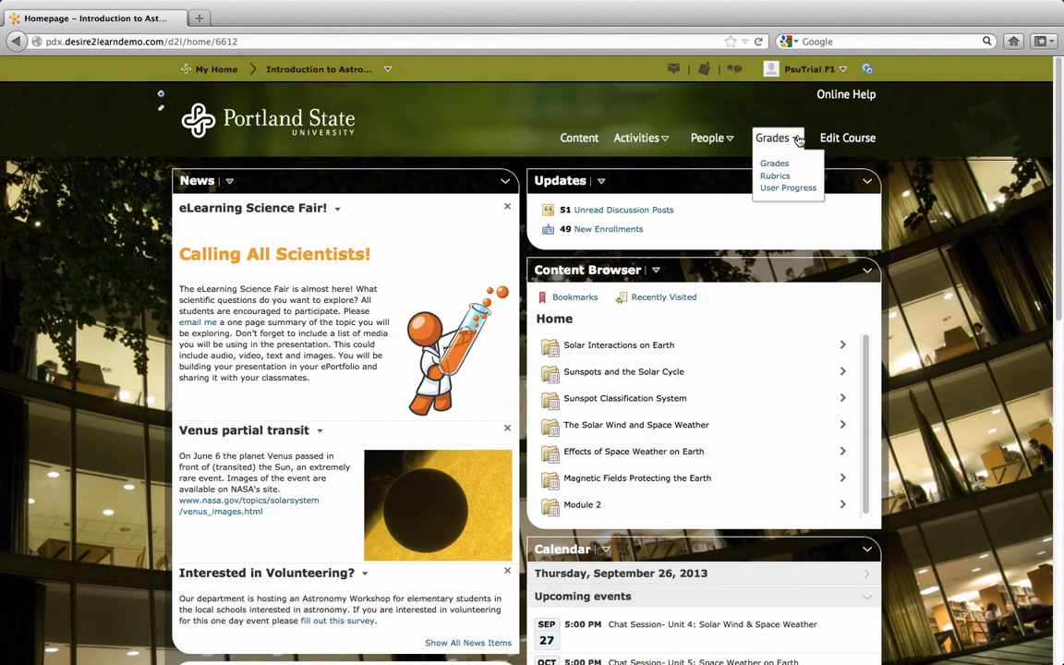
{"action": "left_click", "coordinate": [788, 187]}
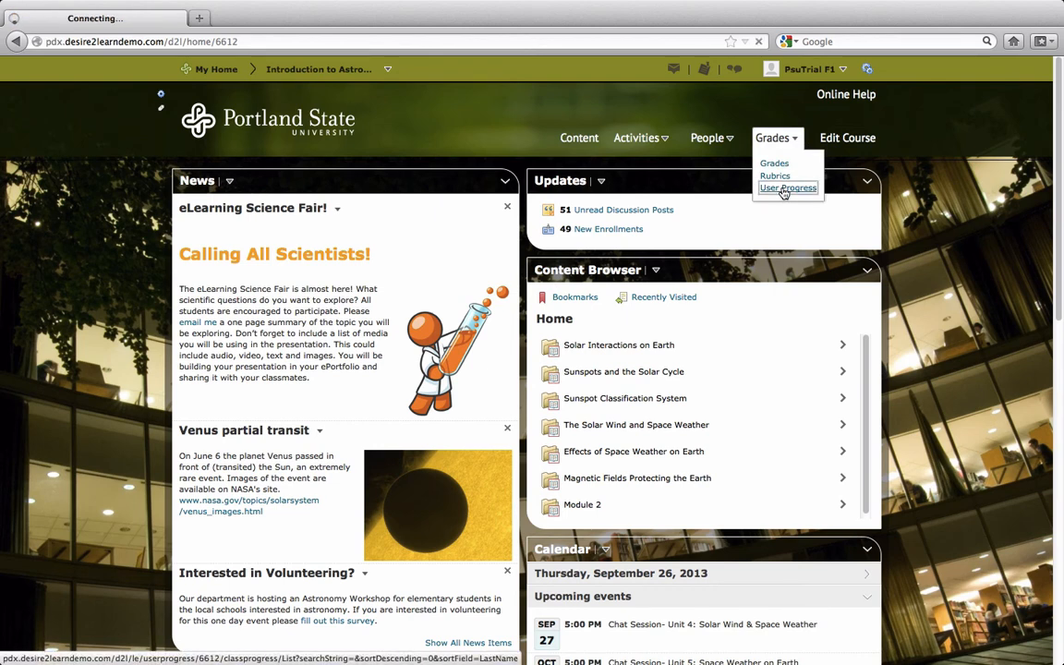
{"action": "left_click", "coordinate": [788, 188]}
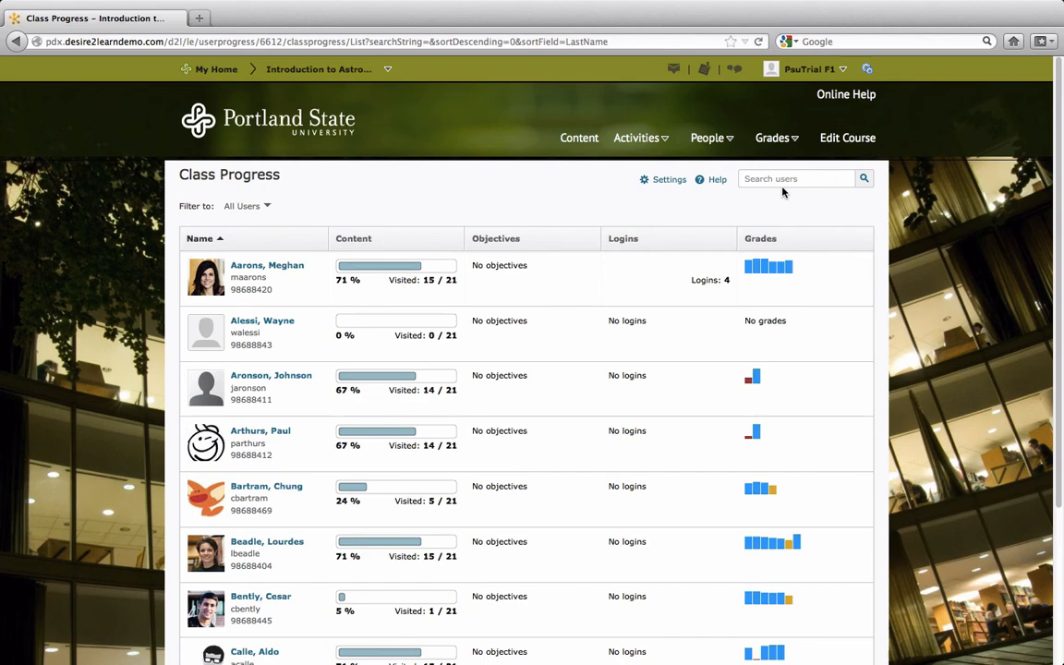
{"action": "mouse_move", "coordinate": [796, 257]}
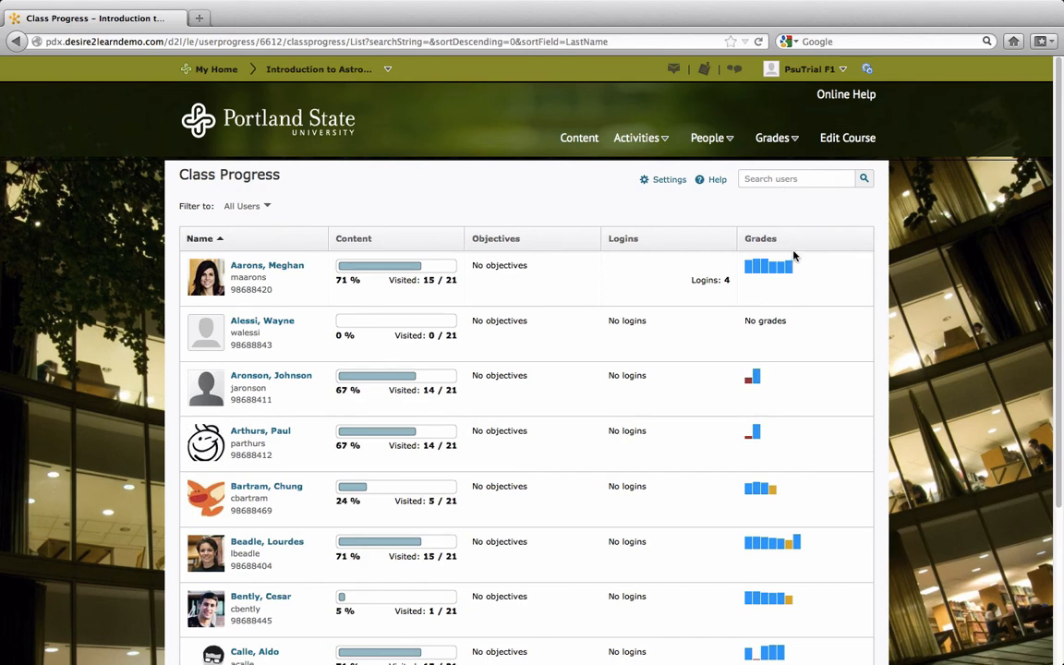
{"action": "mouse_move", "coordinate": [776, 267]}
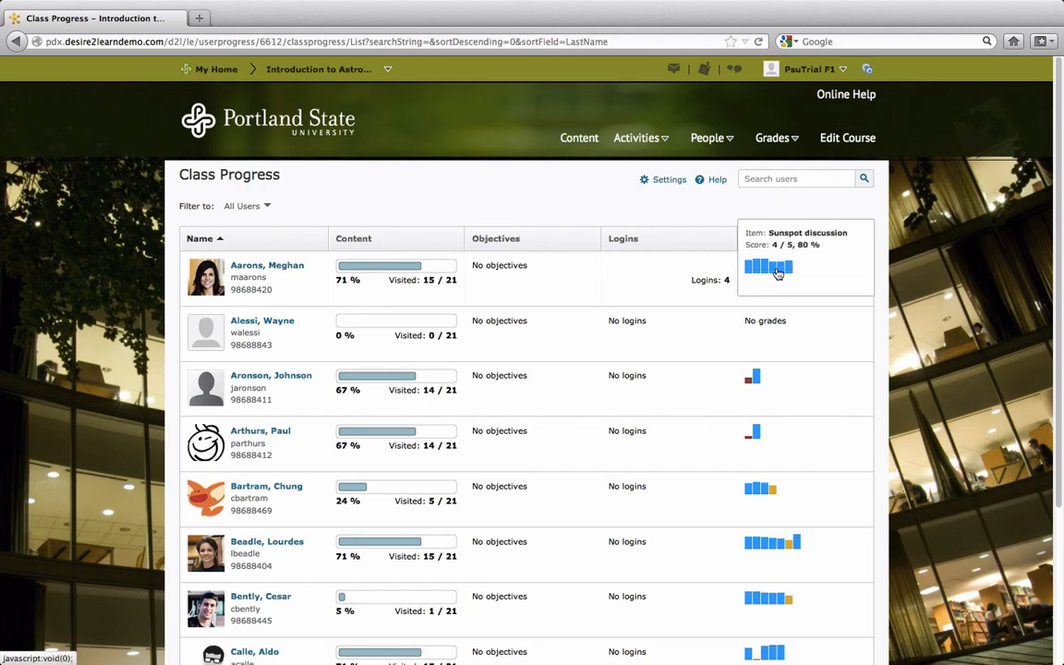
{"action": "mouse_move", "coordinate": [767, 267]}
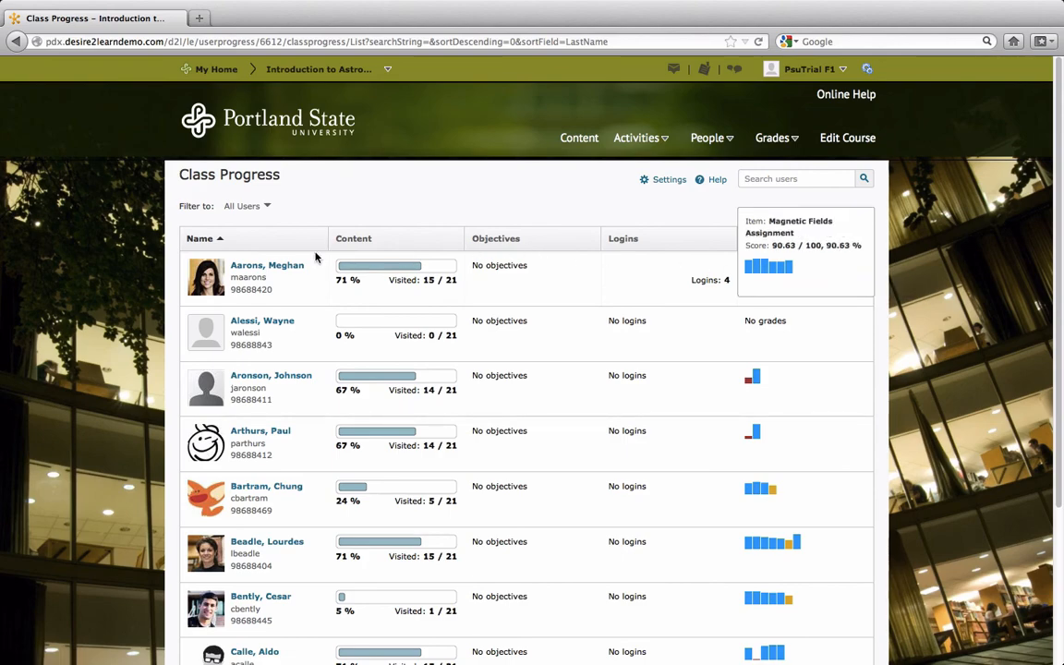
{"action": "left_click", "coordinate": [267, 265]}
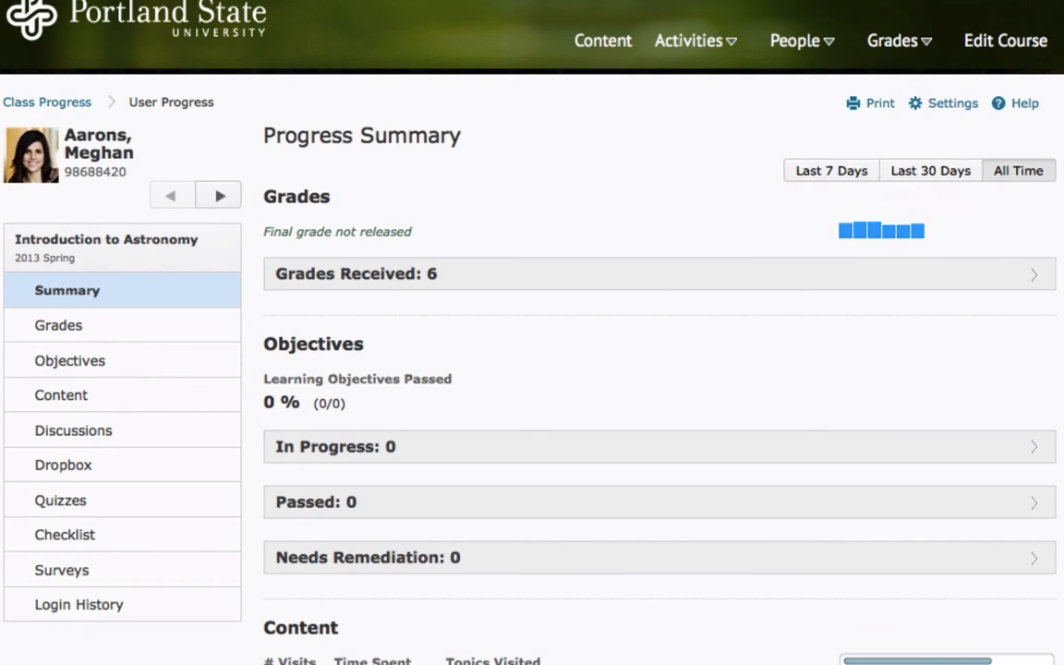
{"action": "scroll", "scroll_direction": "down", "scroll_amount": 3}
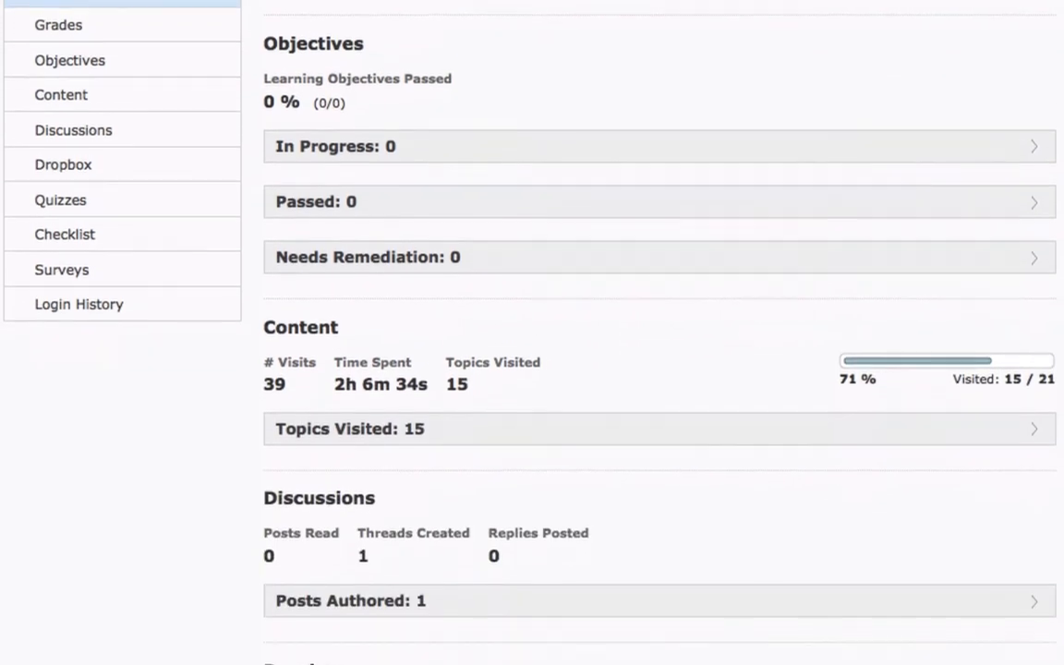
{"action": "scroll", "scroll_direction": "down", "scroll_amount": 3}
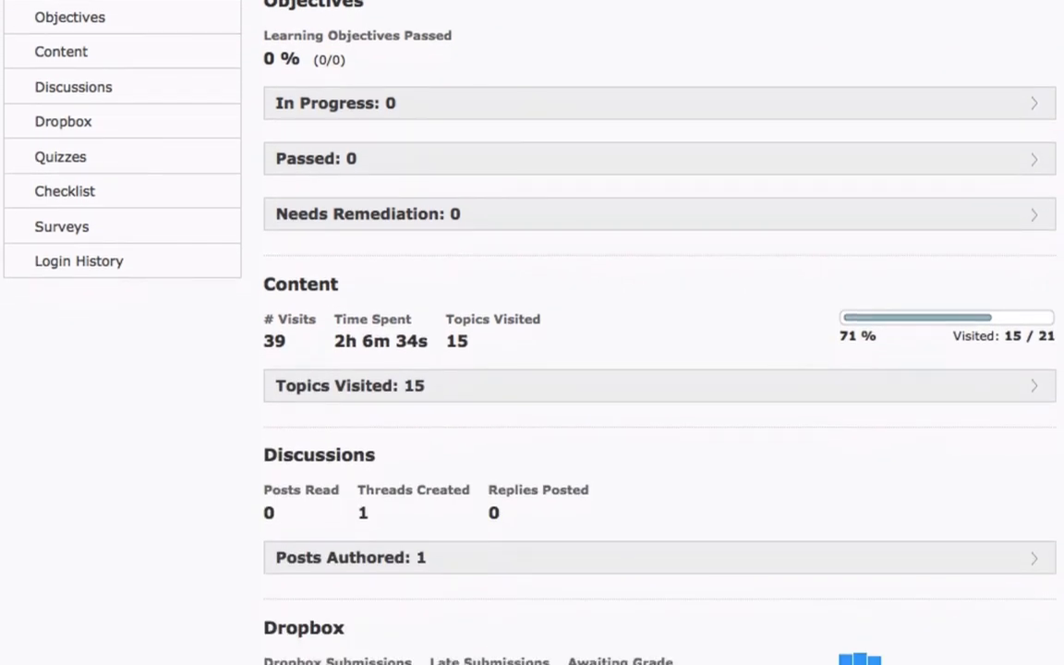